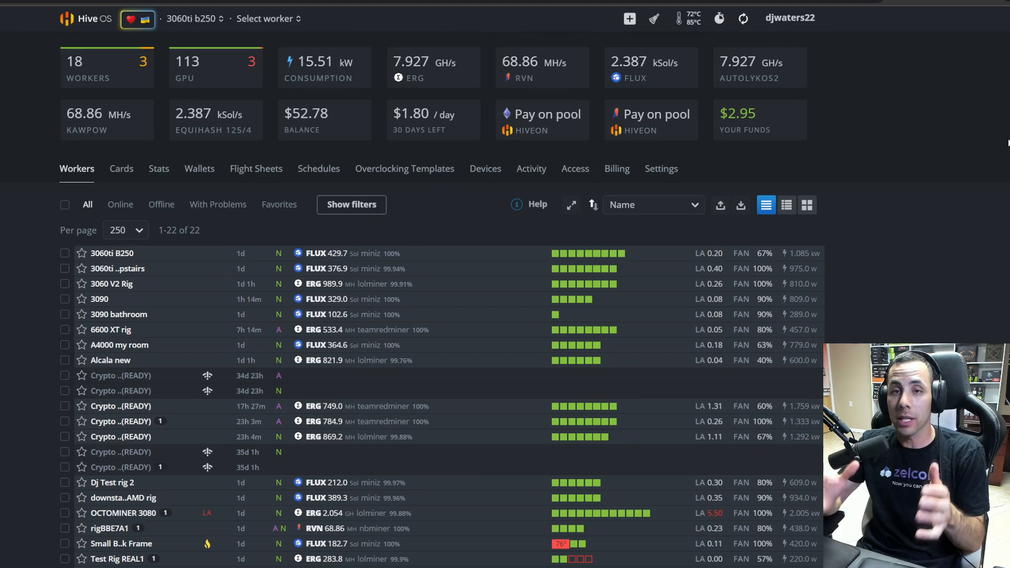
# Select the '6600 XT rig' row in the Workers list to view its eight-GPU ERG overview.
pyautogui.click(110, 329)
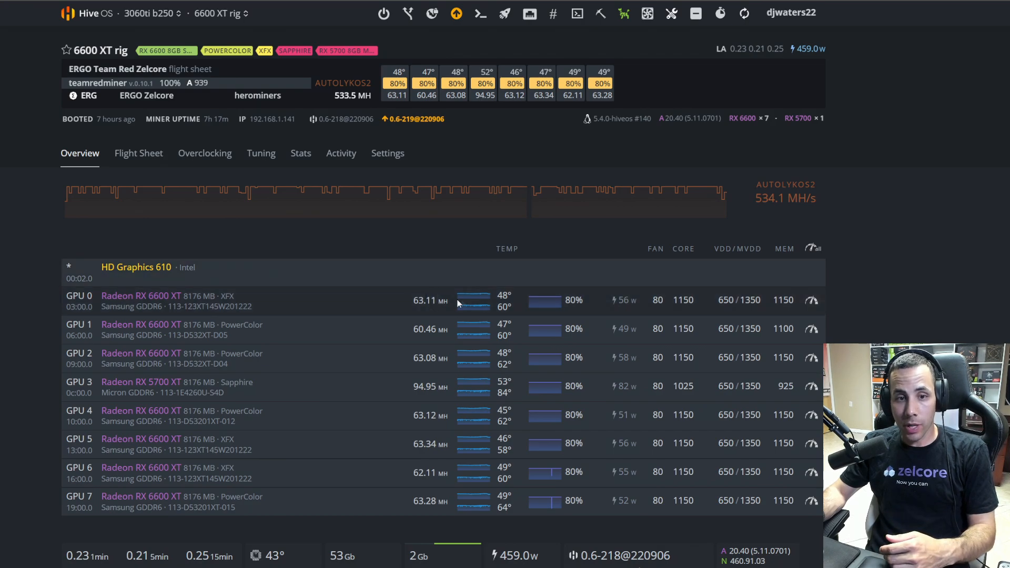
pyautogui.moveTo(646, 332)
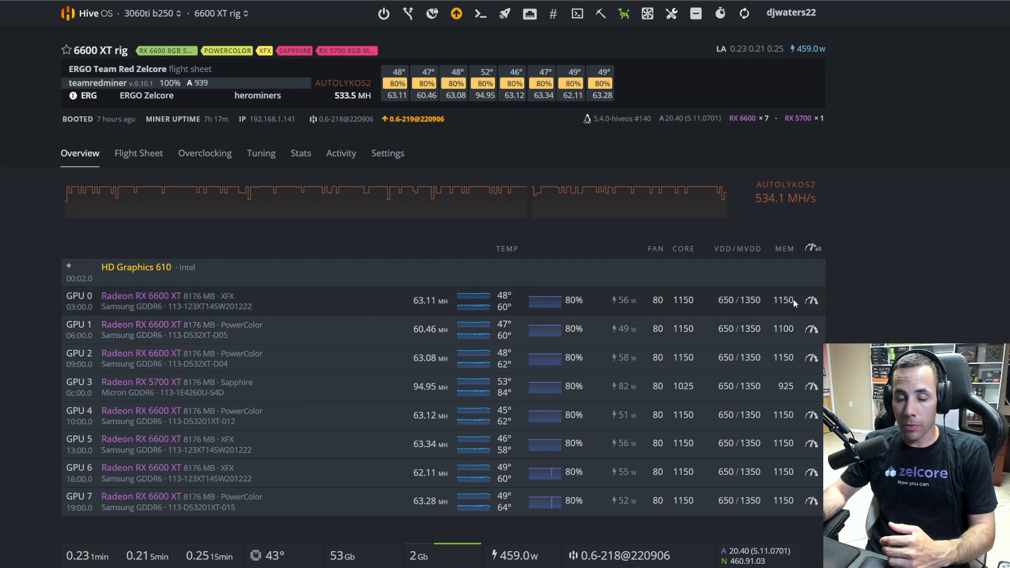
pyautogui.moveTo(750, 286)
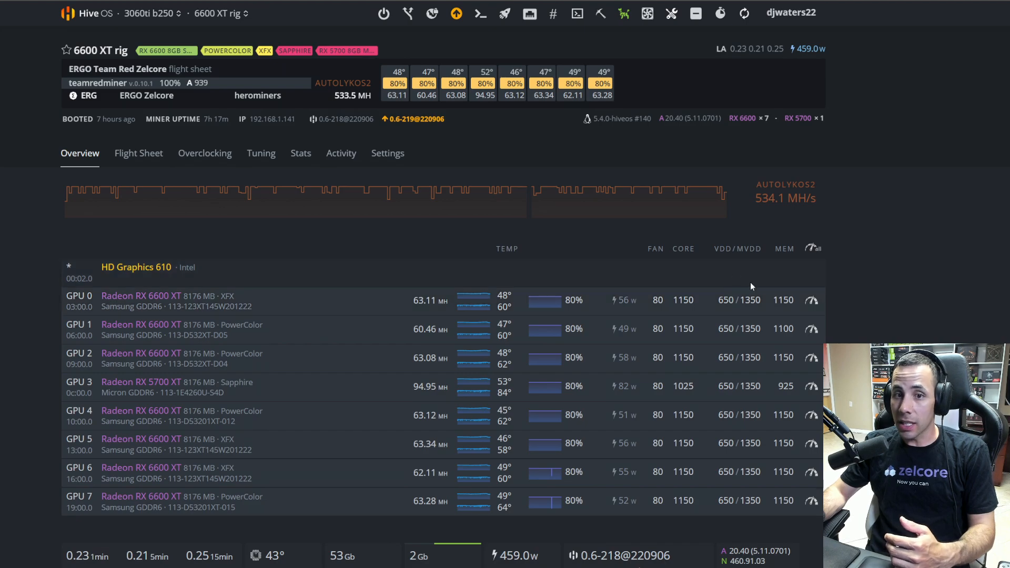
pyautogui.moveTo(773, 279)
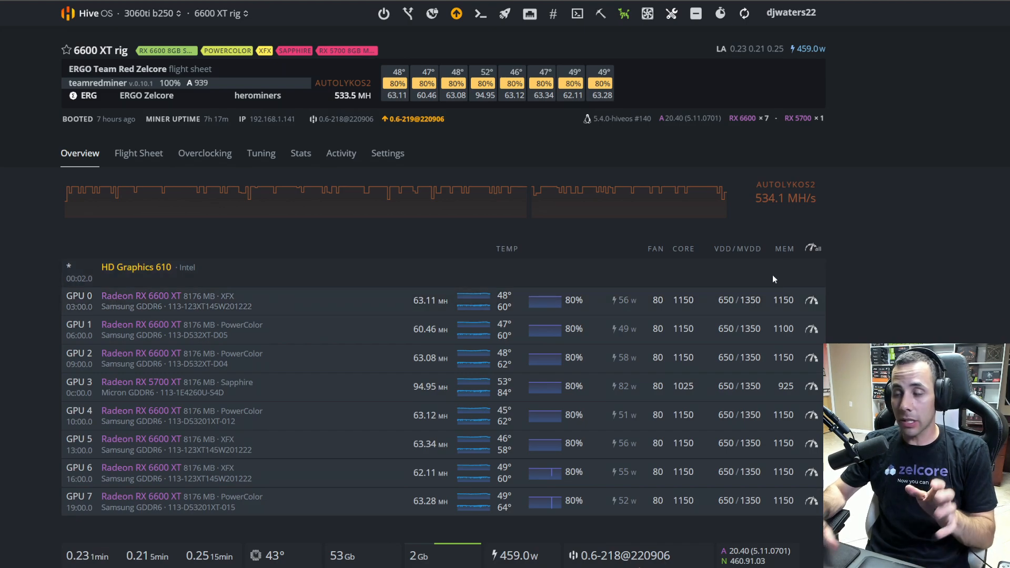
pyautogui.moveTo(877, 240)
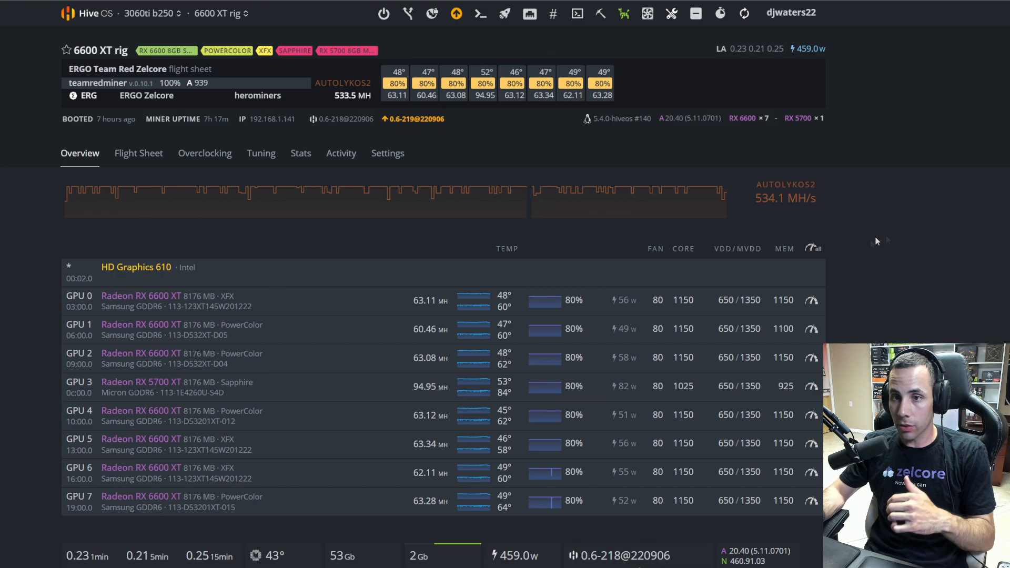
pyautogui.moveTo(708, 253)
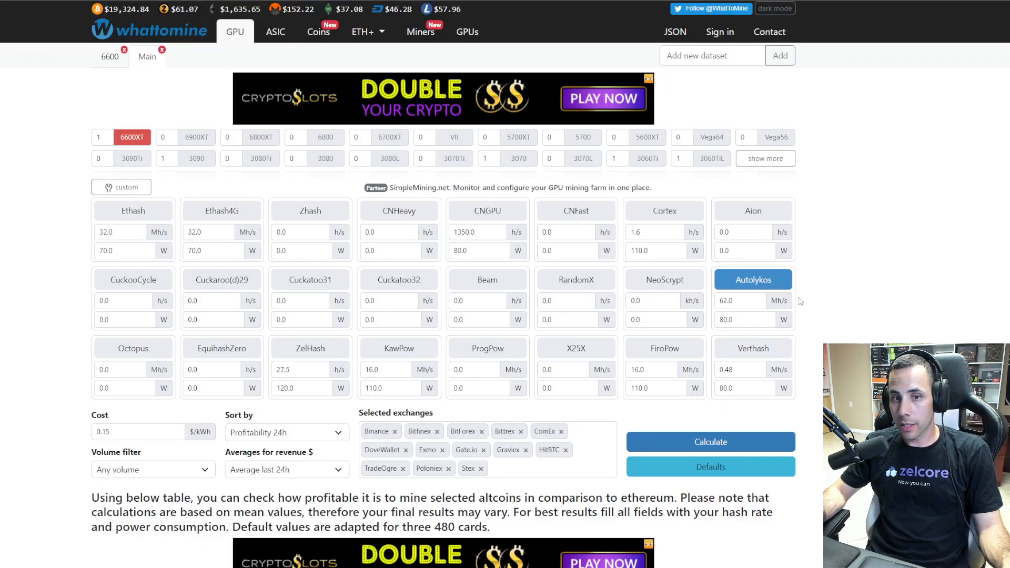
pyautogui.moveTo(656, 288)
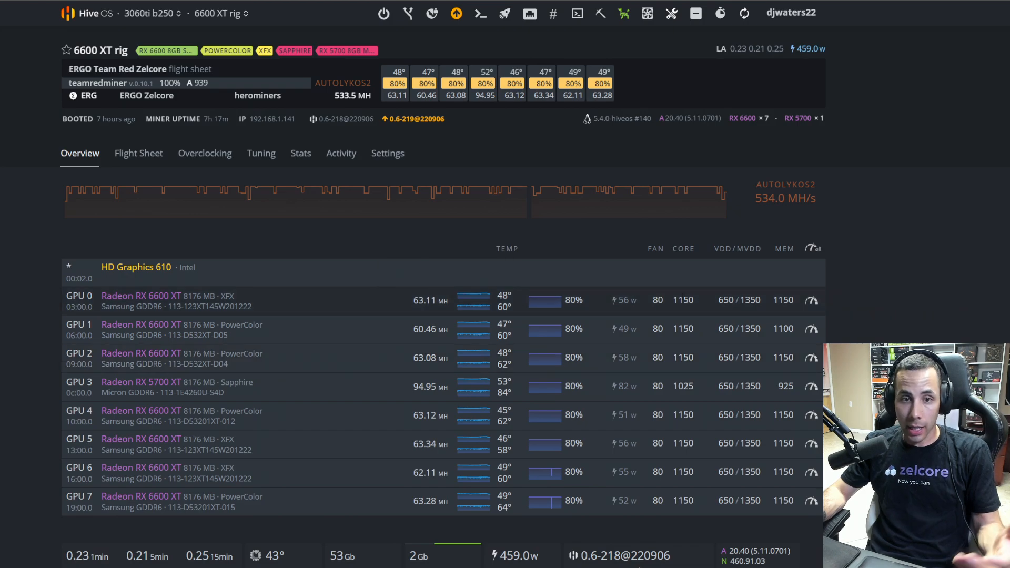
pyautogui.moveTo(638, 314)
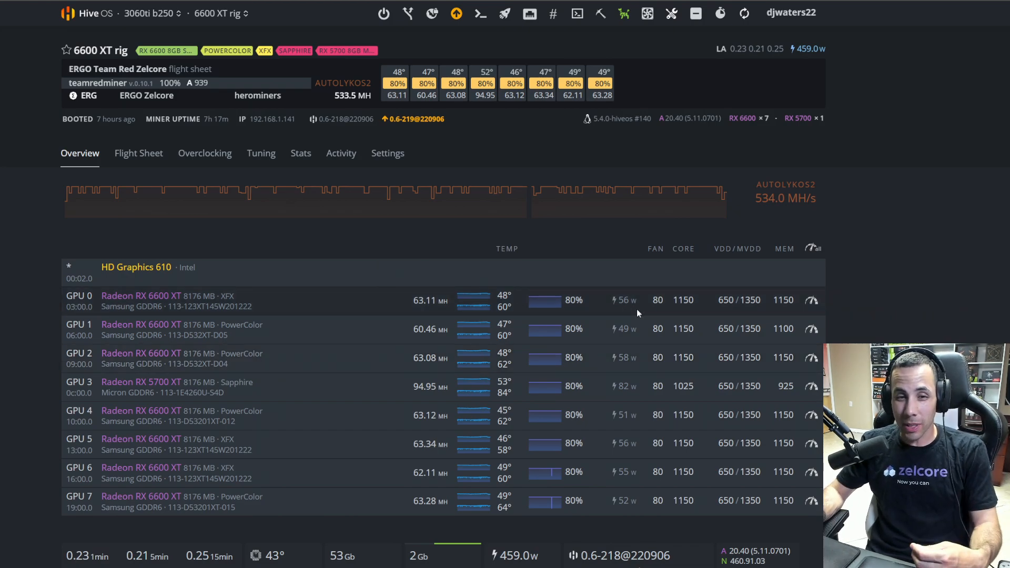
pyautogui.moveTo(642, 302)
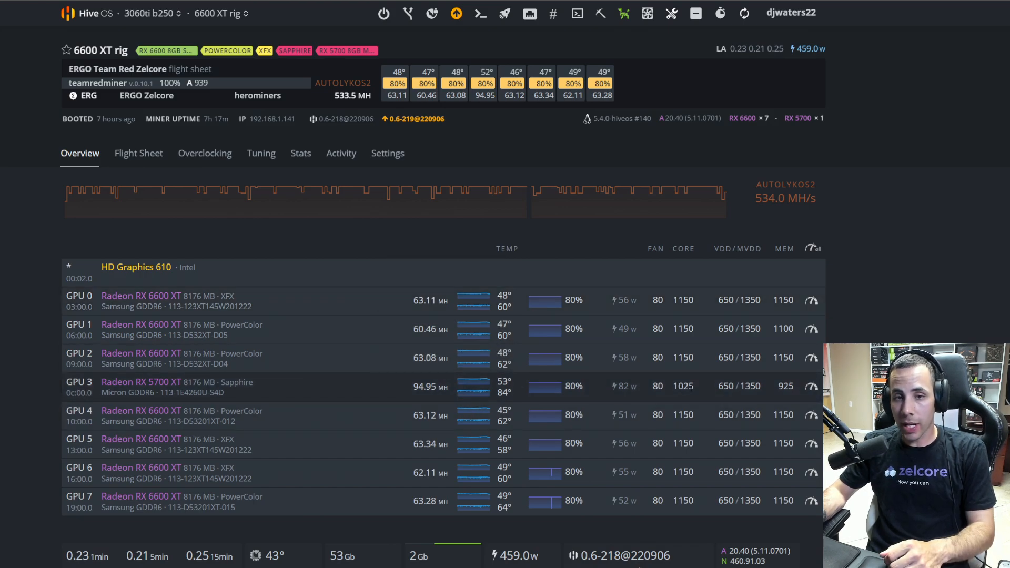
pyautogui.click(683, 386)
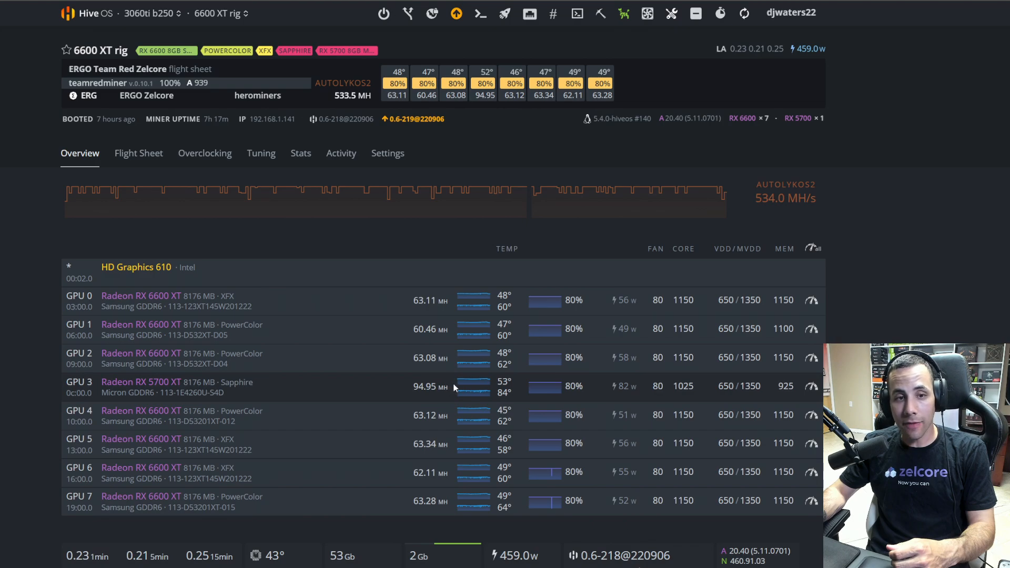
pyautogui.moveTo(707, 188)
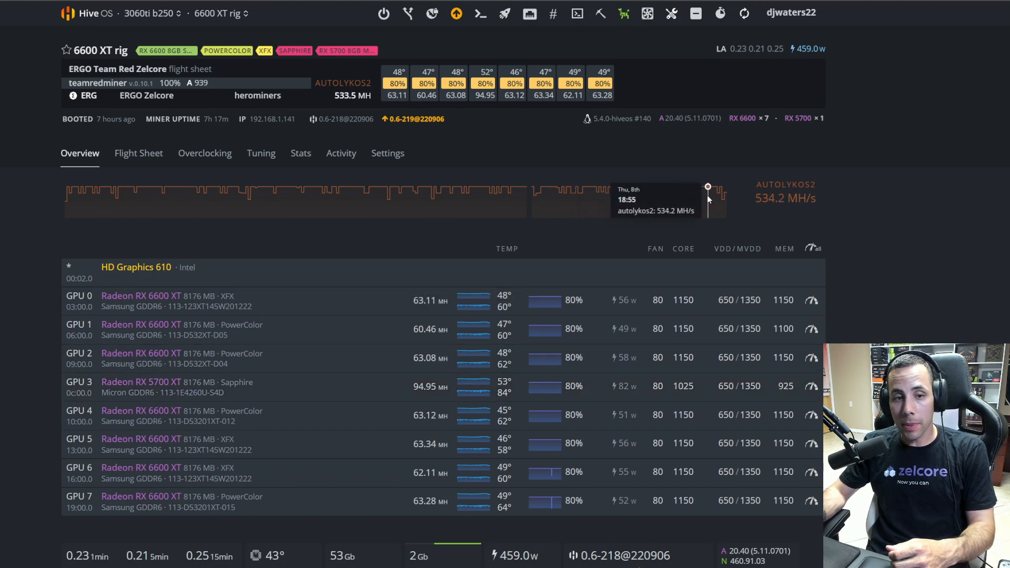
pyautogui.moveTo(665, 381)
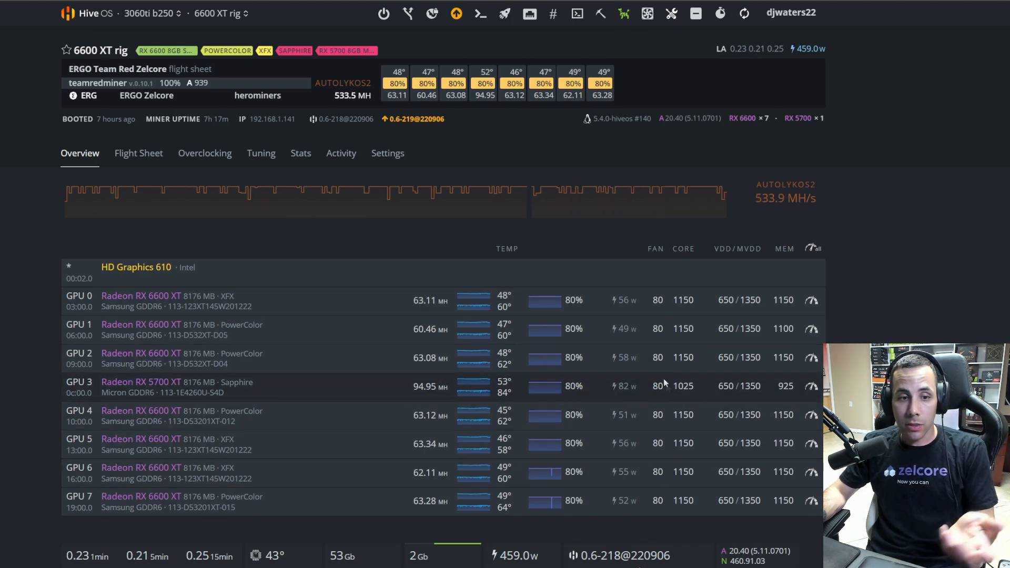
pyautogui.moveTo(771, 389)
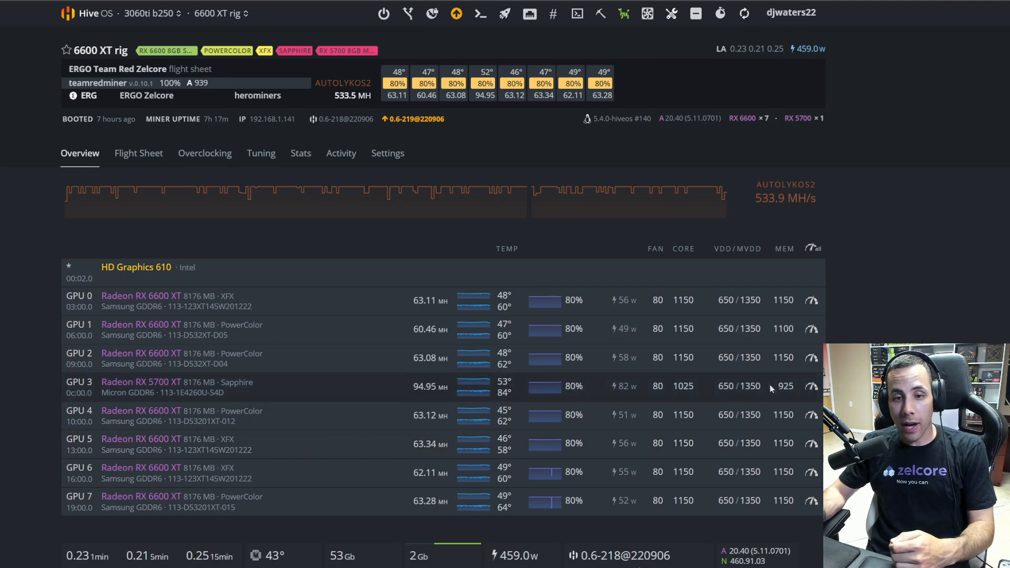
pyautogui.moveTo(638, 388)
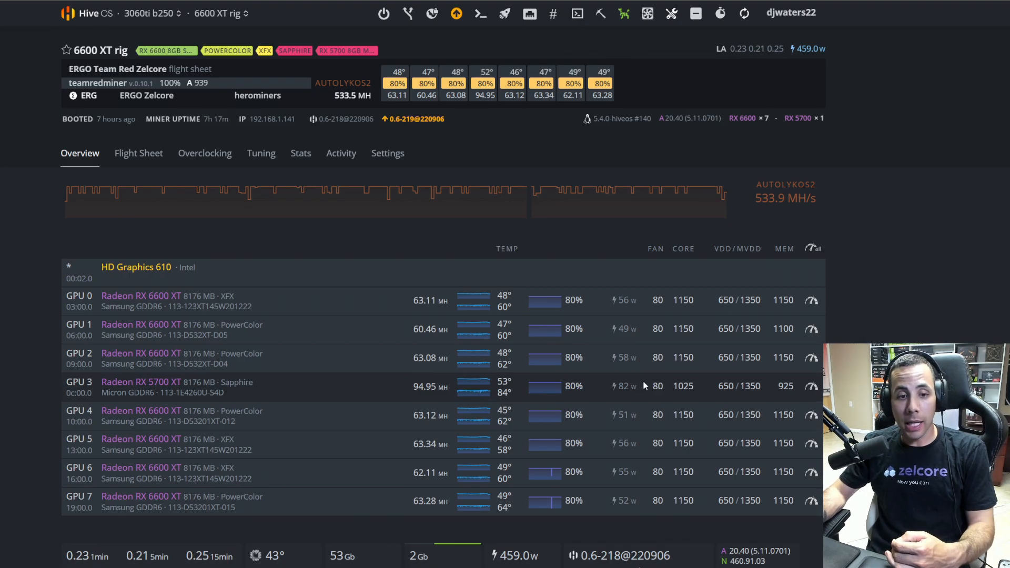
pyautogui.scroll(-3)
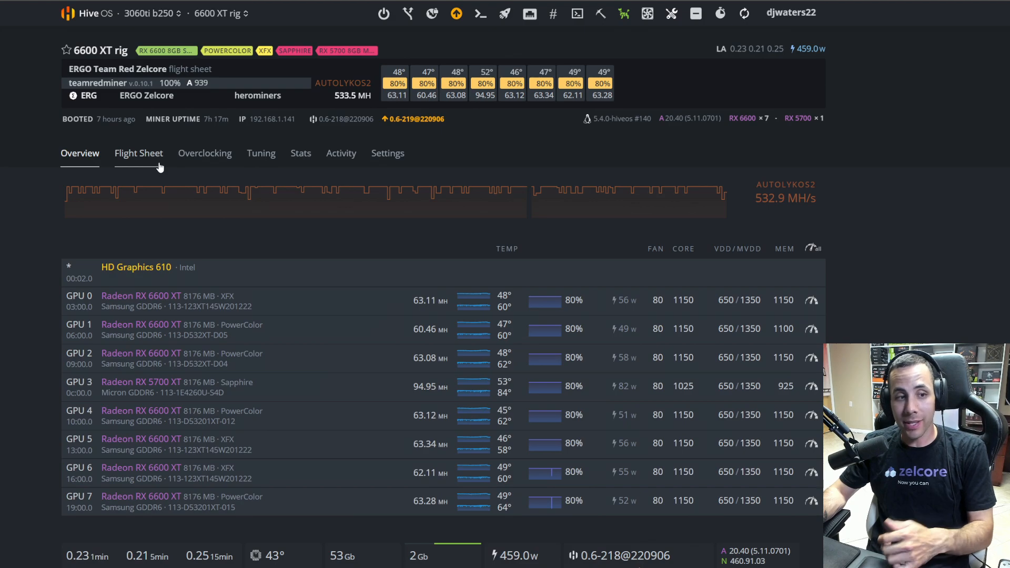
pyautogui.moveTo(158, 126)
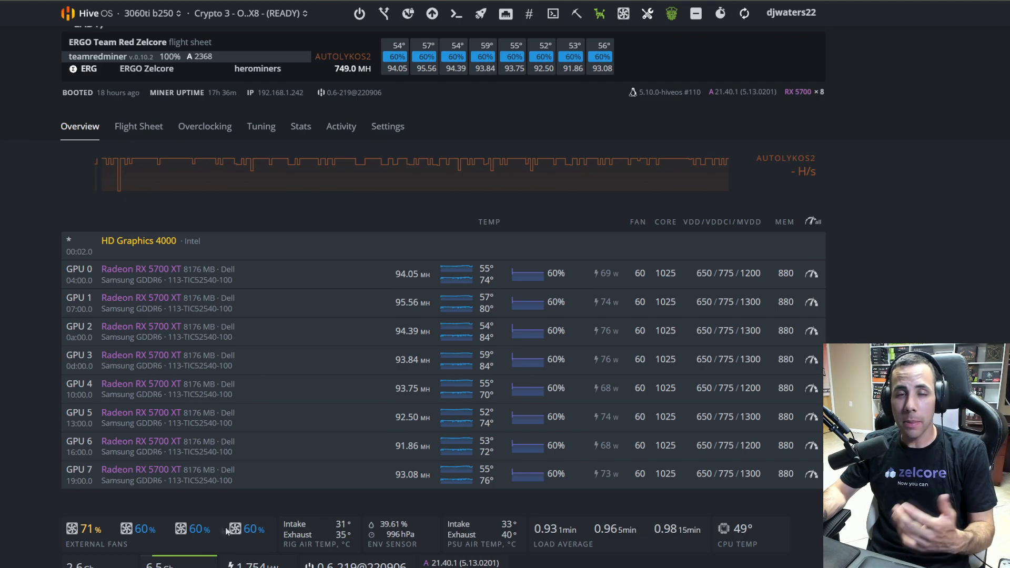
pyautogui.moveTo(276, 510)
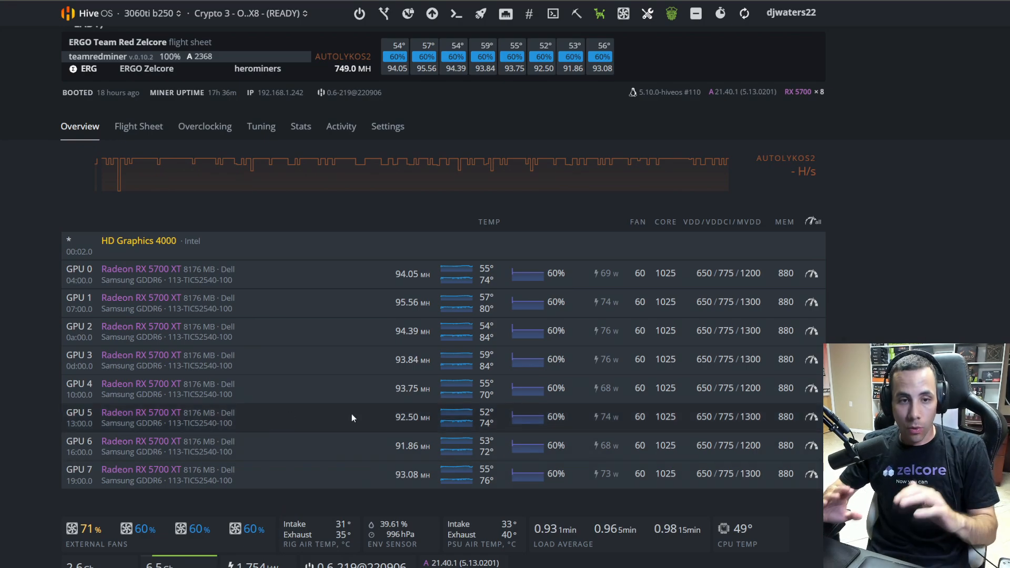
pyautogui.moveTo(495, 285)
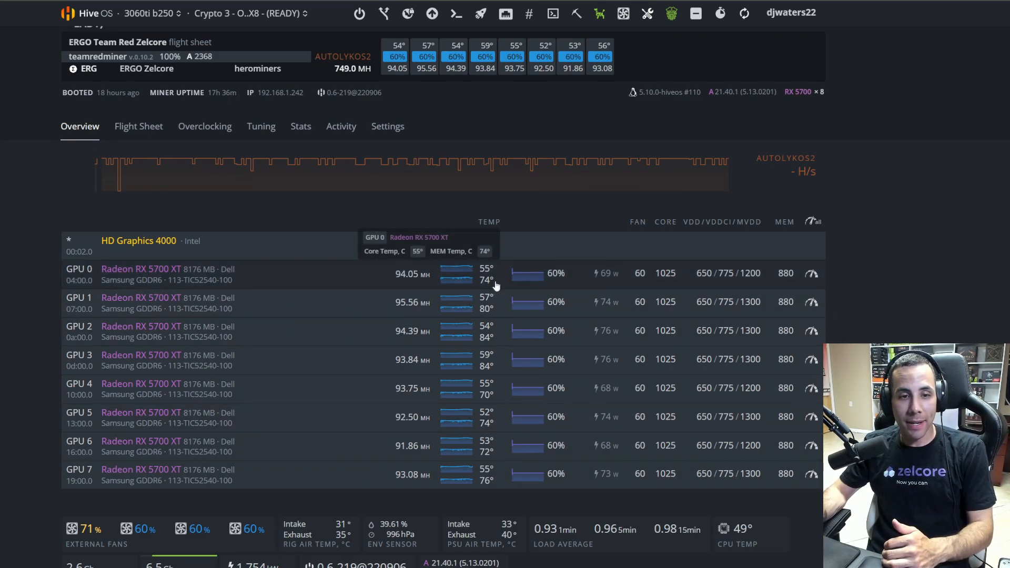
pyautogui.moveTo(484, 472)
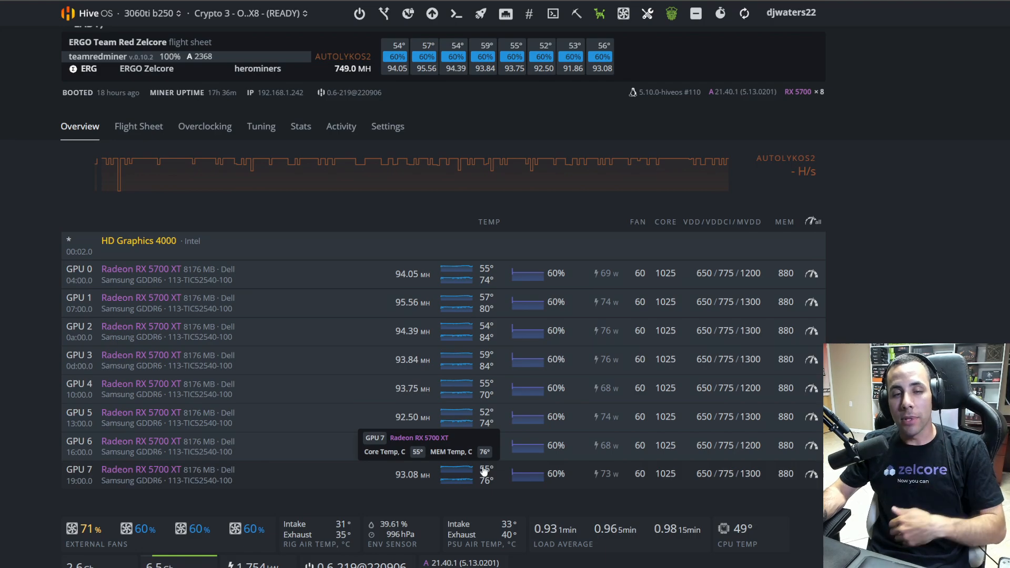
pyautogui.moveTo(507, 387)
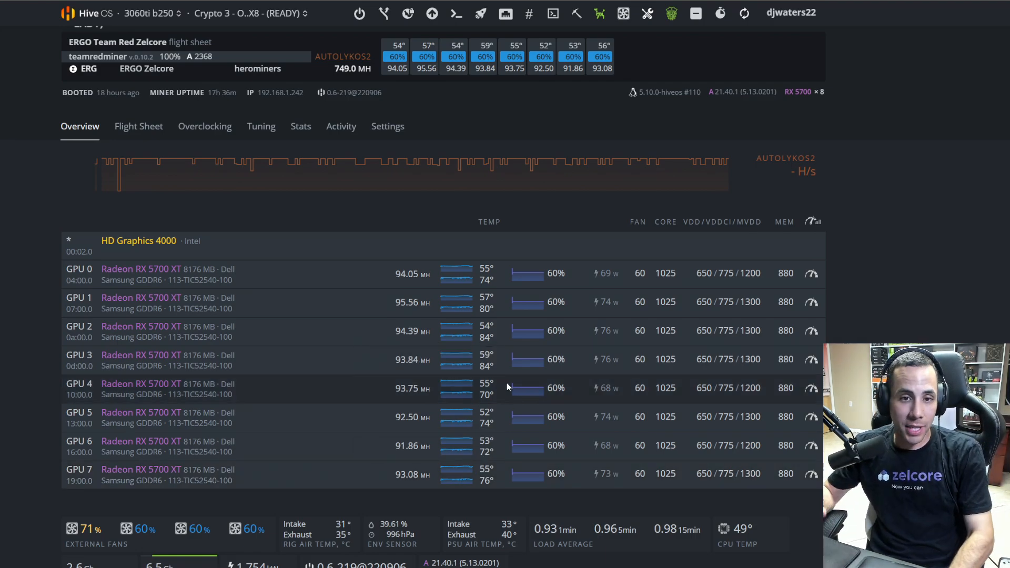
pyautogui.moveTo(494, 279)
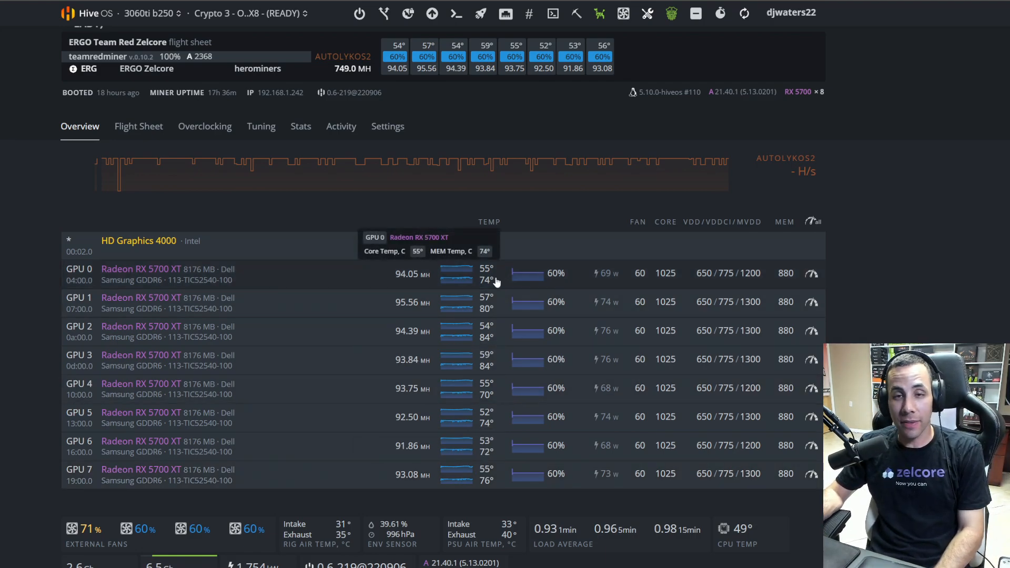
pyautogui.moveTo(678, 280)
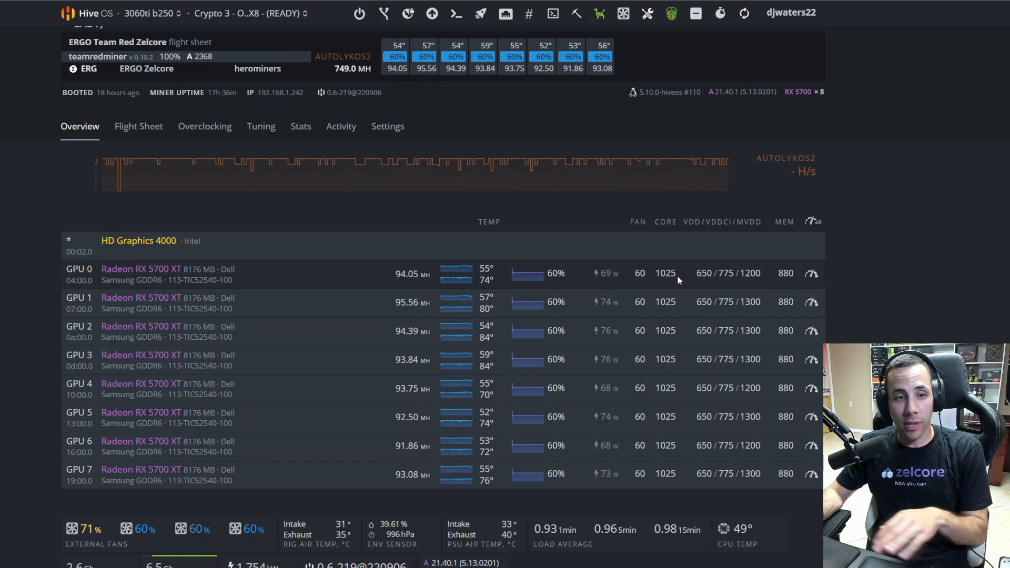
pyautogui.moveTo(430, 278)
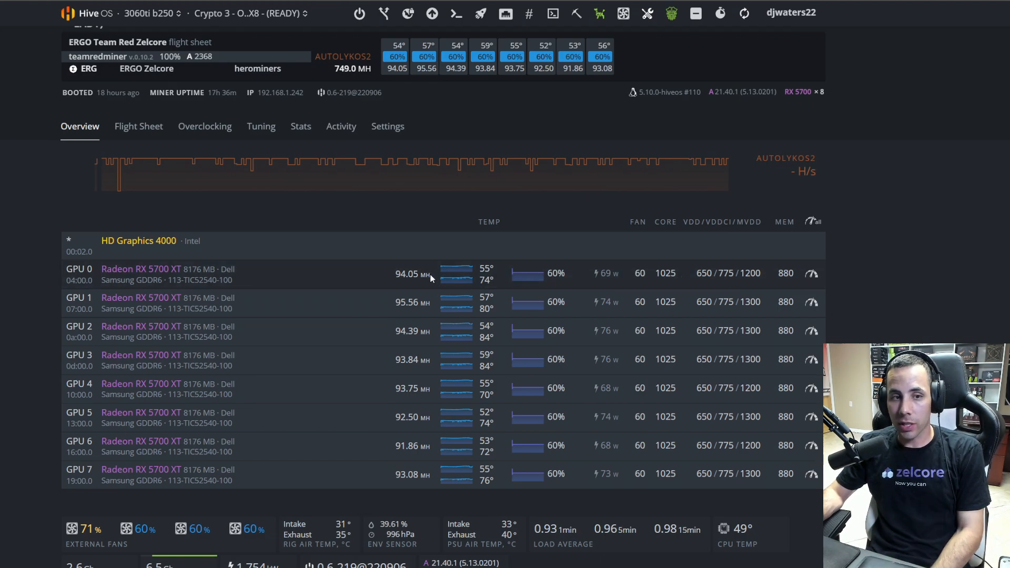
pyautogui.moveTo(422, 400)
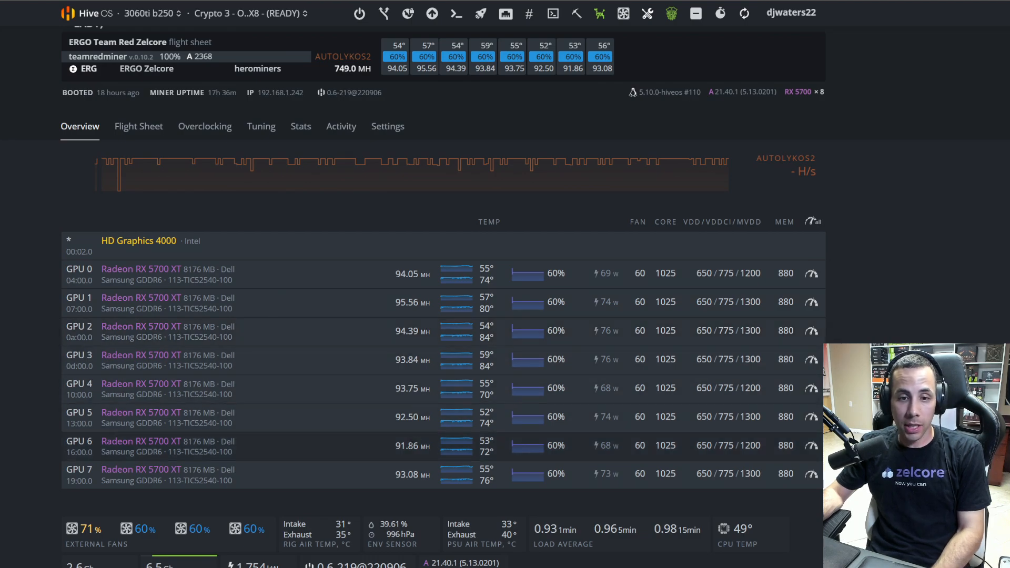
pyautogui.moveTo(677, 449)
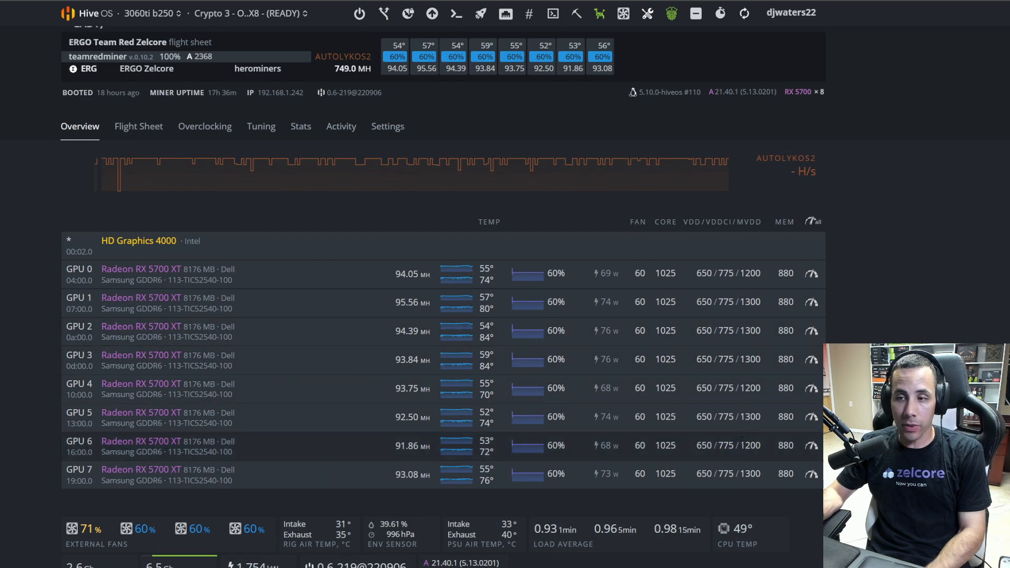
pyautogui.moveTo(750, 400)
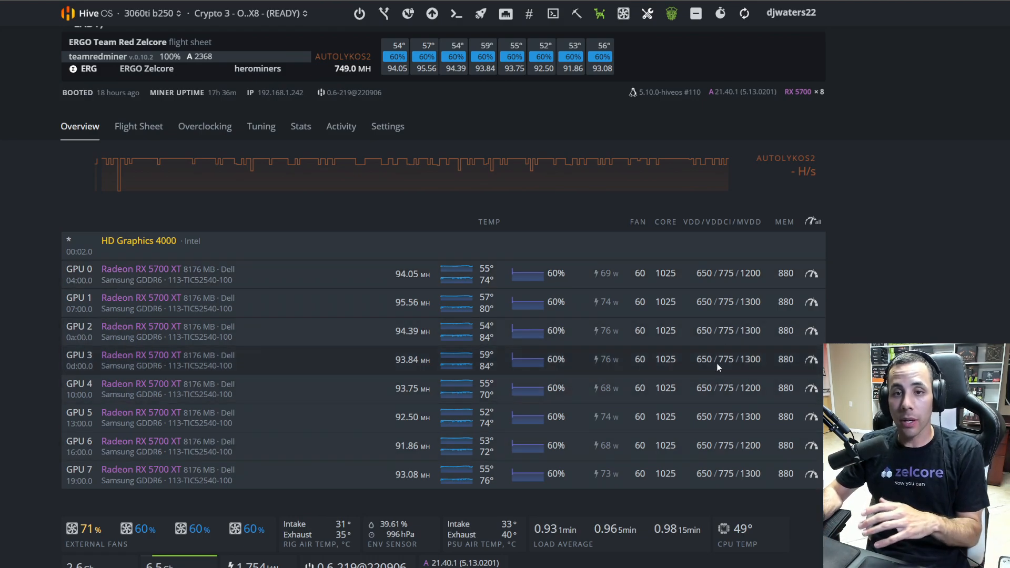
pyautogui.moveTo(902, 282)
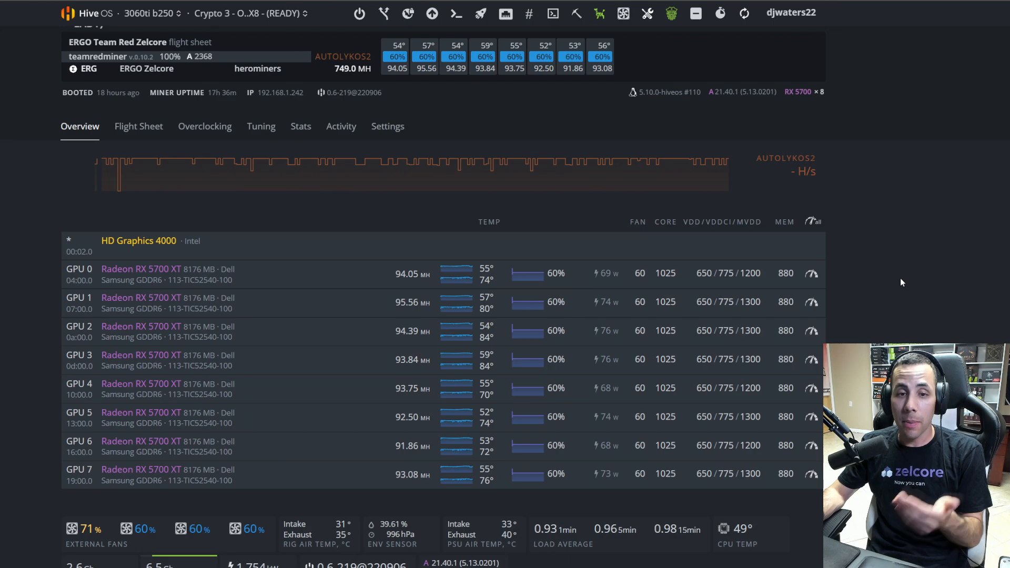
pyautogui.moveTo(687, 179)
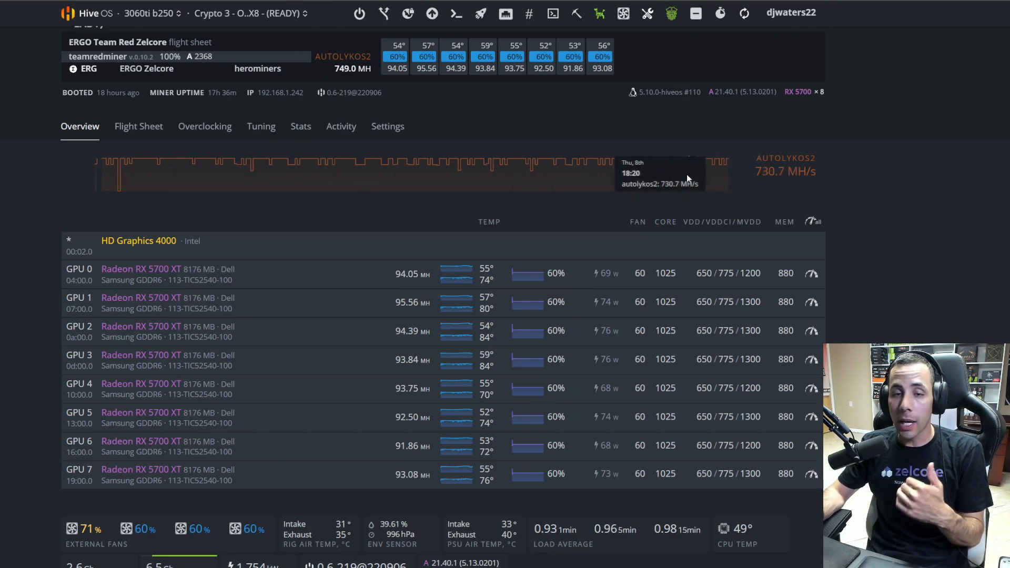
pyautogui.moveTo(543, 176)
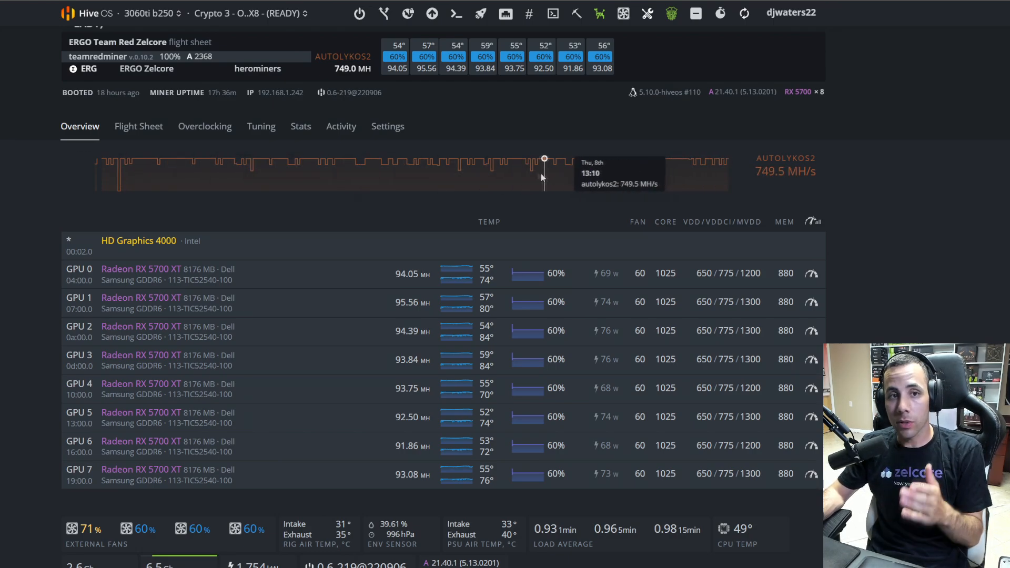
pyautogui.moveTo(512, 174)
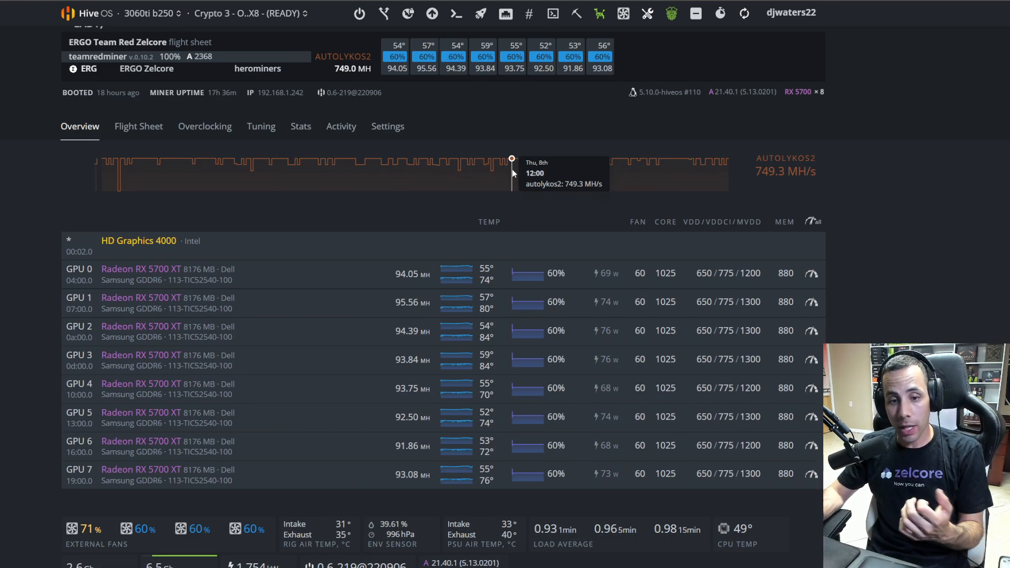
pyautogui.click(250, 13)
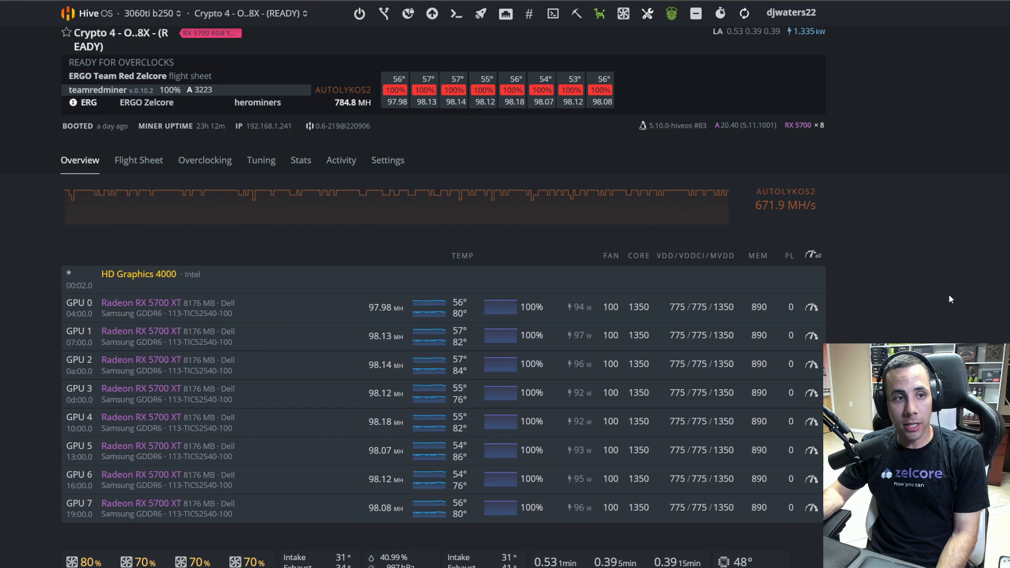
pyautogui.moveTo(461, 267)
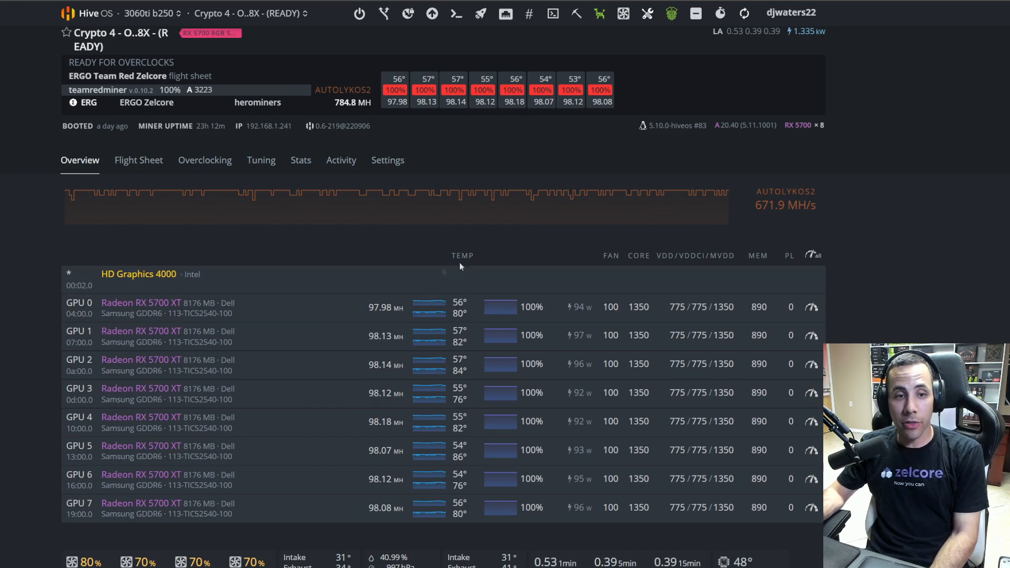
pyautogui.moveTo(875, 274)
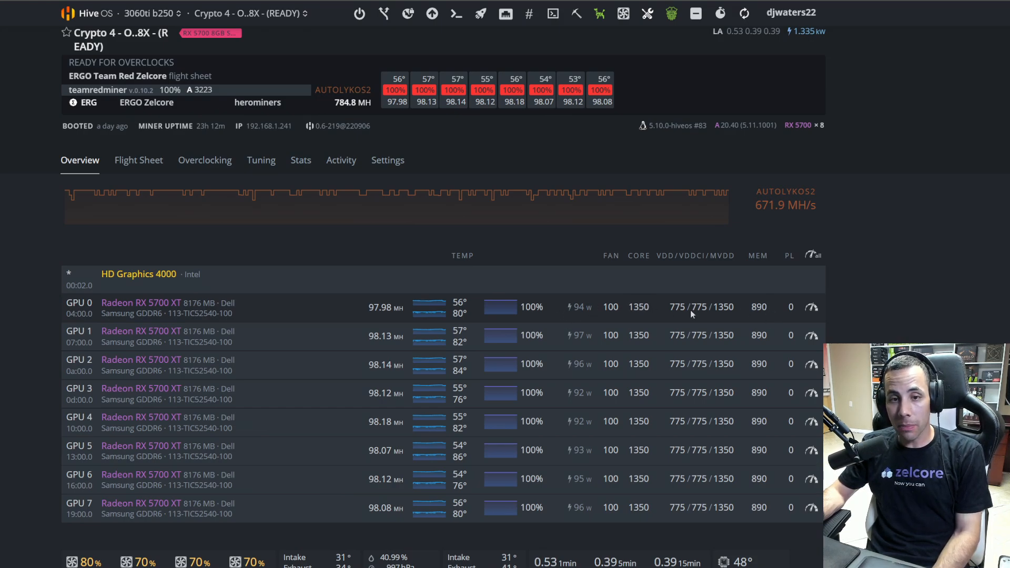
pyautogui.moveTo(661, 345)
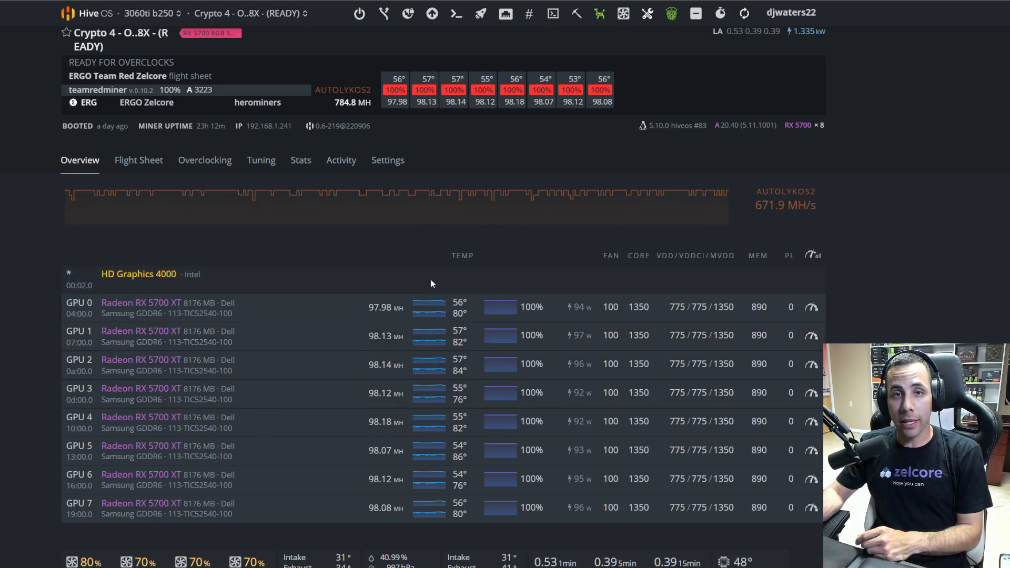
# Switch to the 3060 V2 Rig worker and review its seven RTX 3060 LHRs plus RTX A4000 at about 987 MH/s.
pyautogui.click(249, 13)
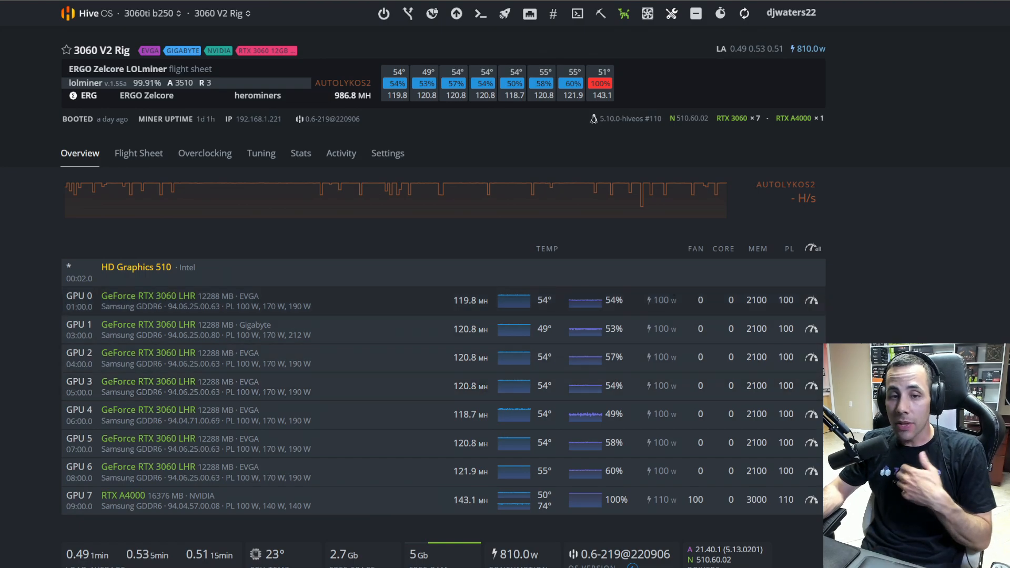
pyautogui.moveTo(679, 302)
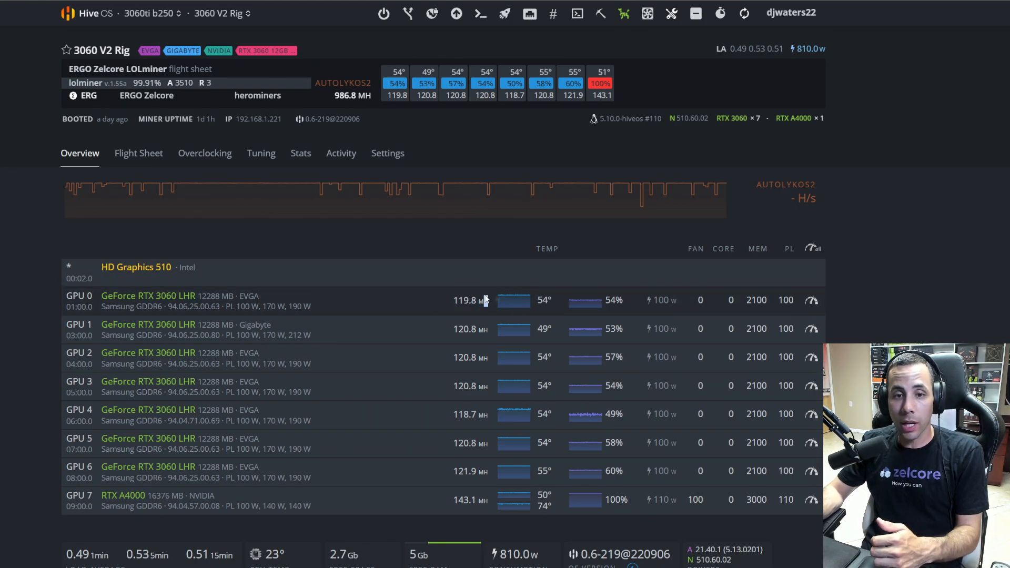
pyautogui.moveTo(770, 300)
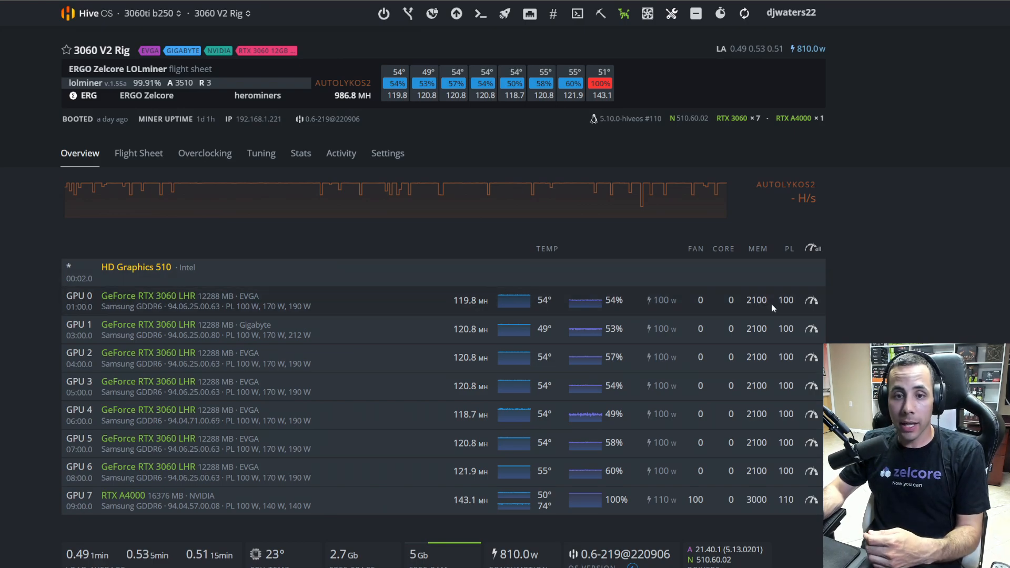
pyautogui.moveTo(912, 267)
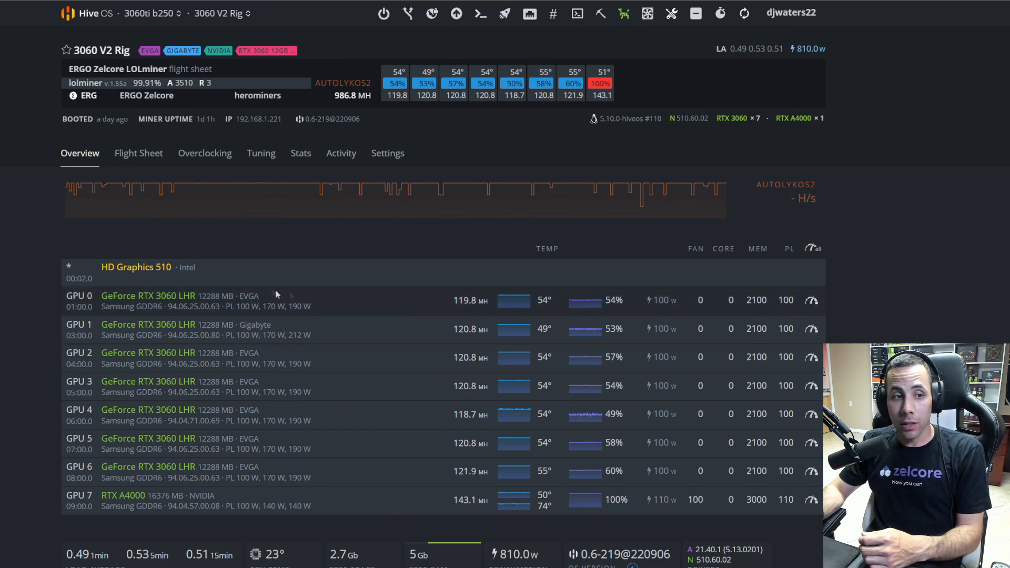
pyautogui.moveTo(808, 303)
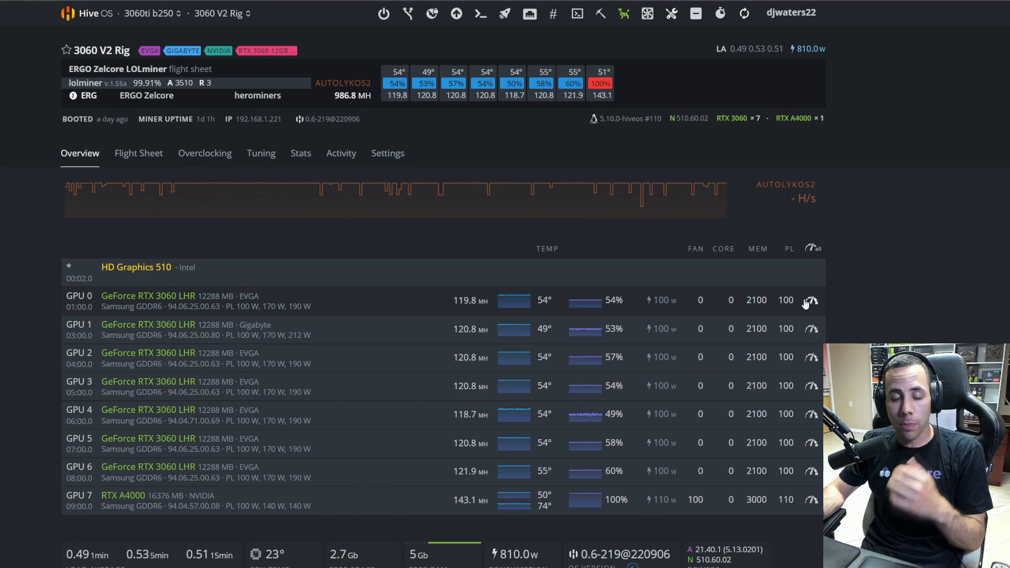
pyautogui.moveTo(799, 304)
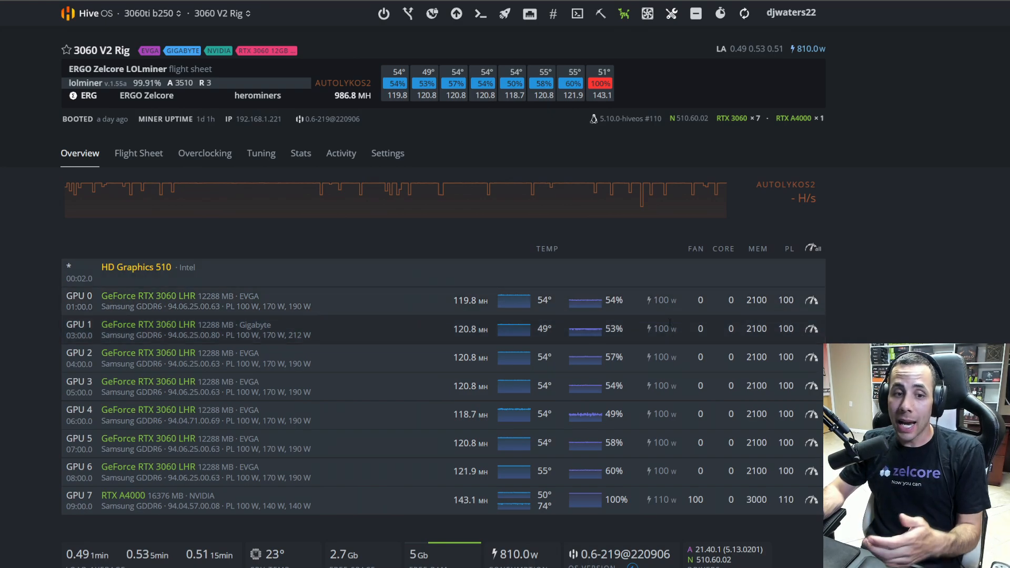
pyautogui.scroll(-3)
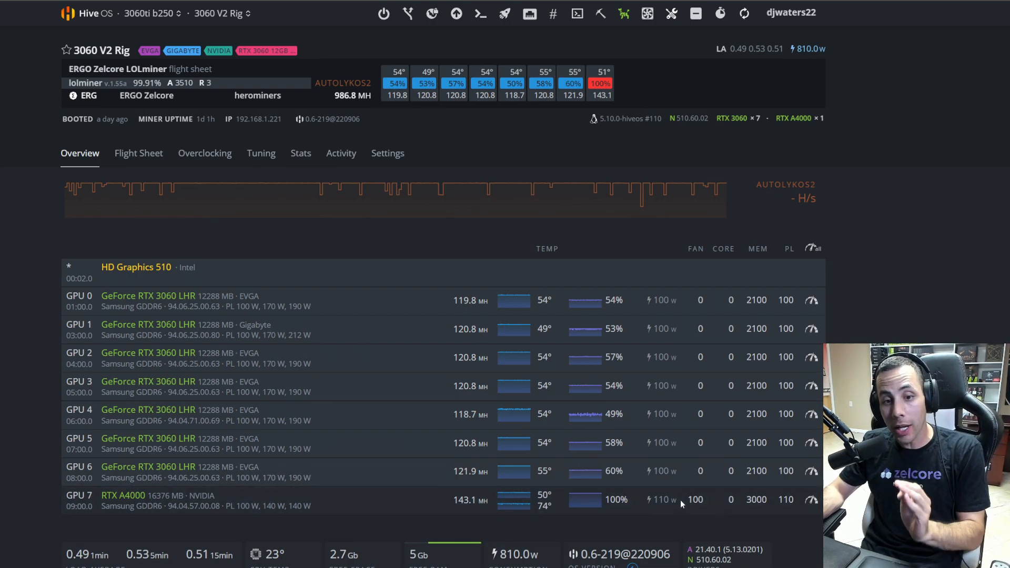
pyautogui.moveTo(778, 505)
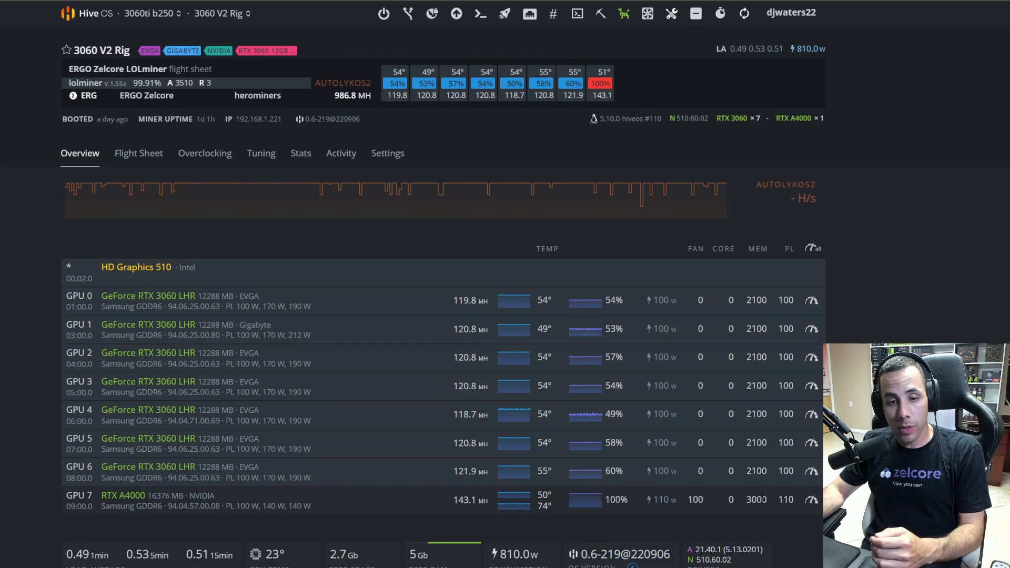
pyautogui.moveTo(485, 511)
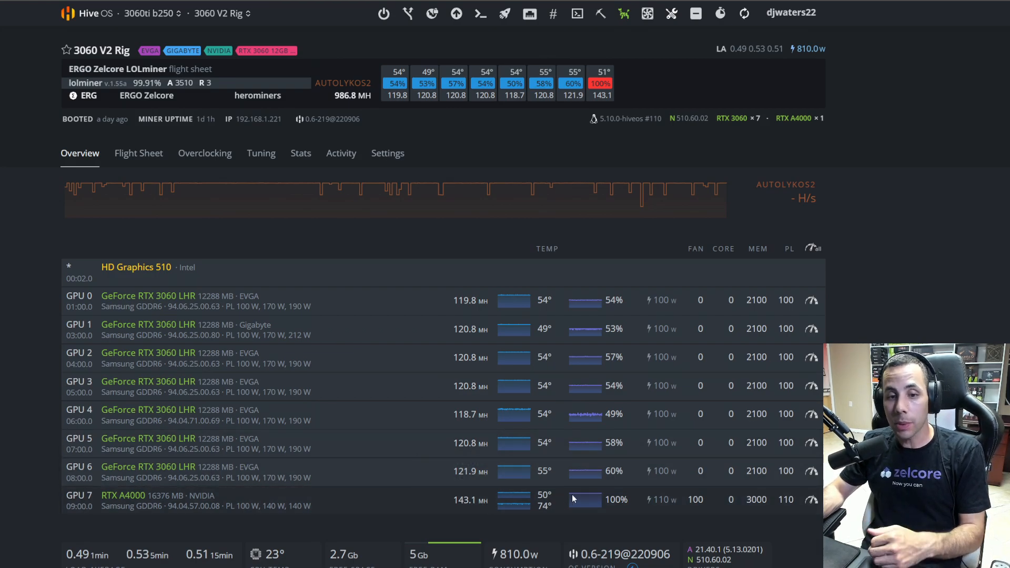
pyautogui.moveTo(678, 501)
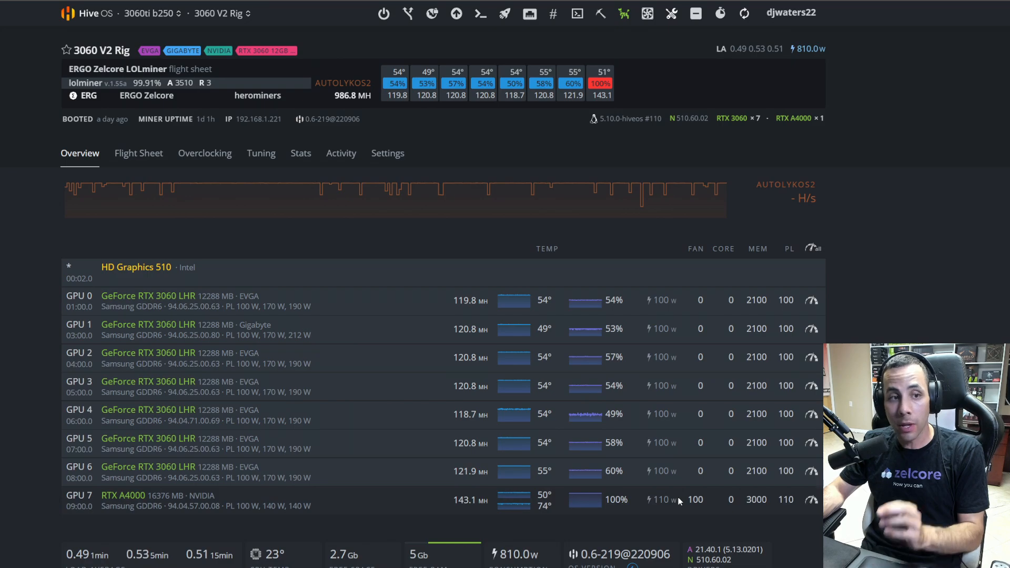
pyautogui.moveTo(319, 492)
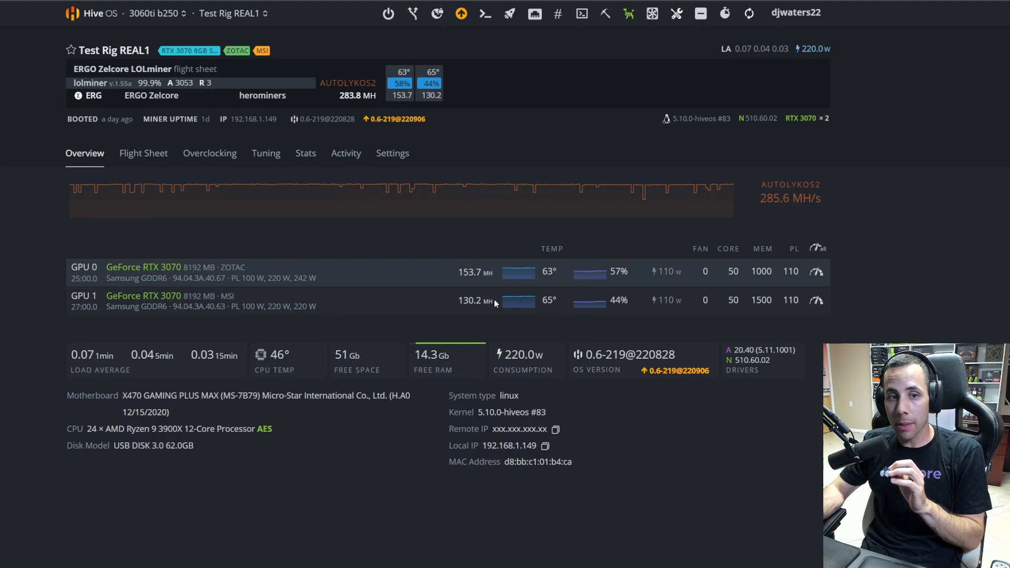
pyautogui.moveTo(469, 283)
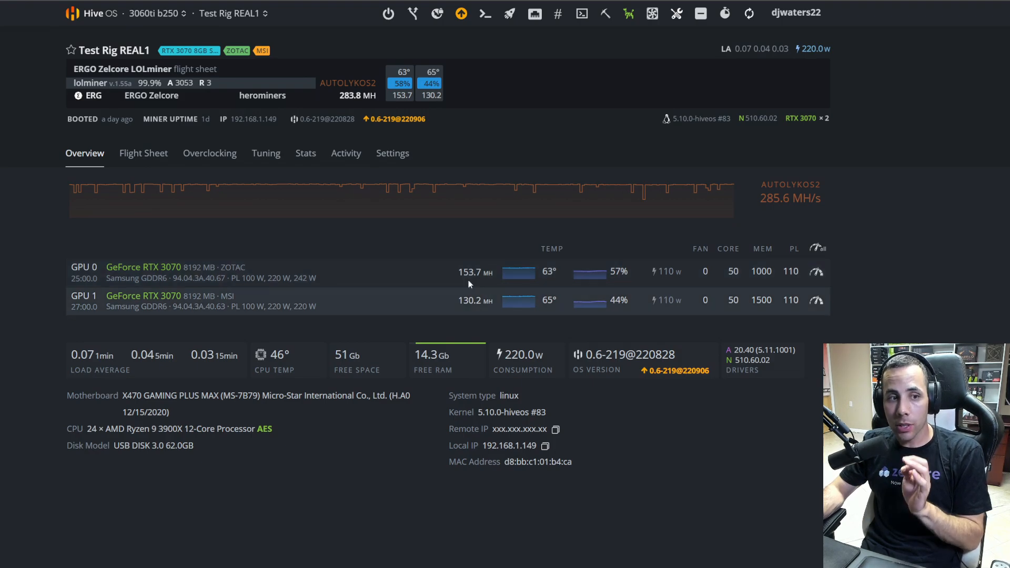
pyautogui.moveTo(496, 273)
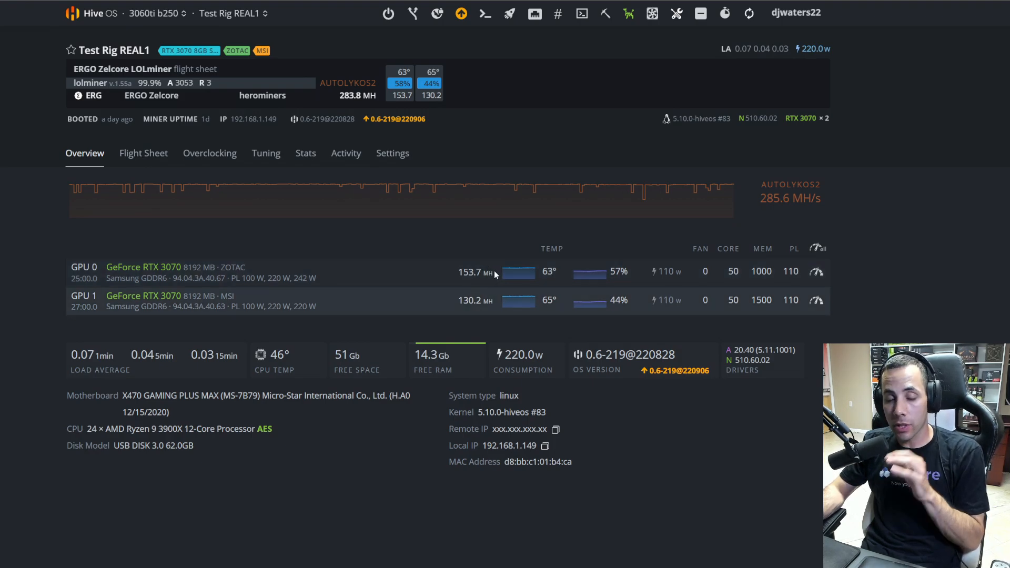
pyautogui.moveTo(494, 278)
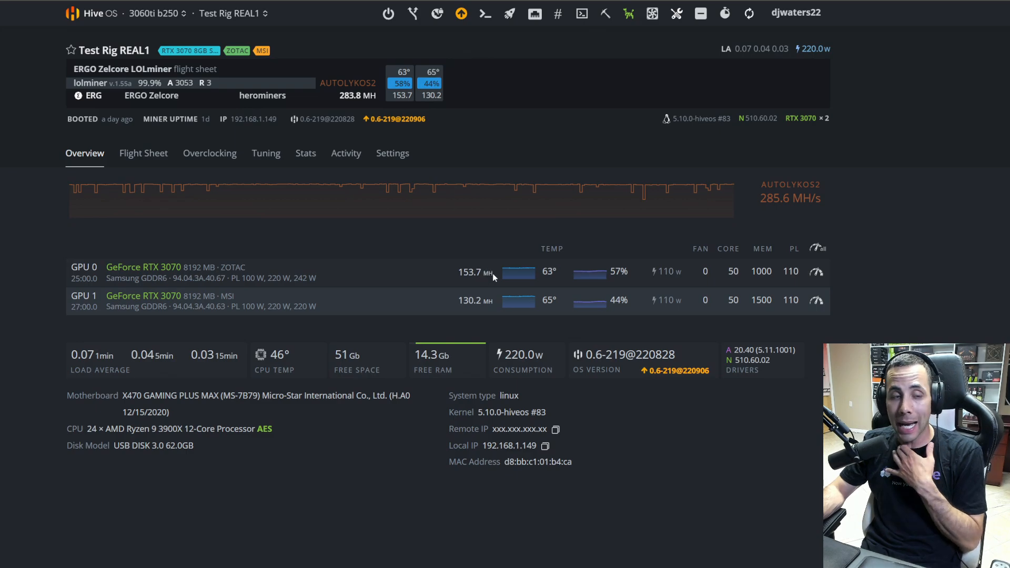
pyautogui.moveTo(491, 271)
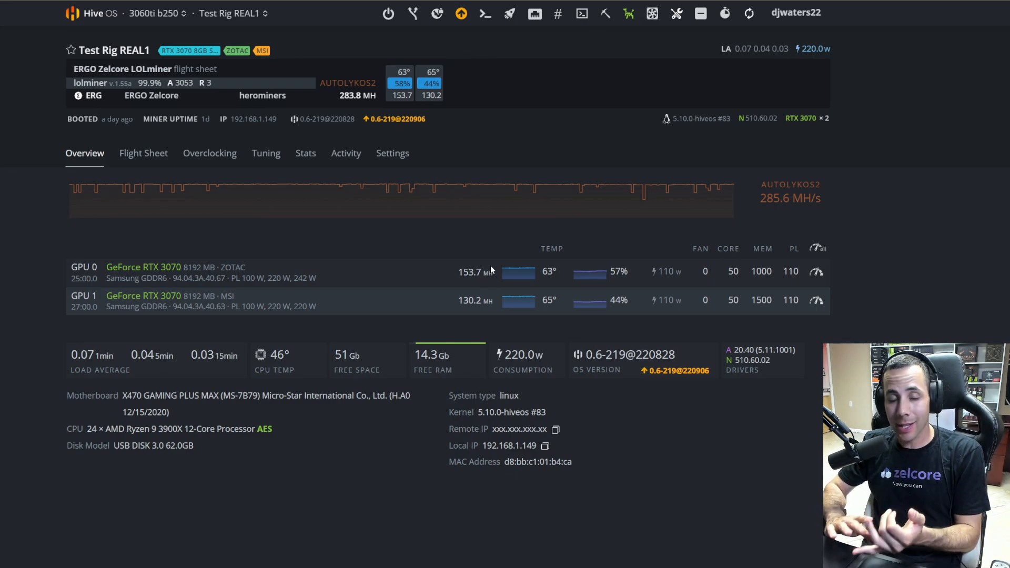
pyautogui.moveTo(464, 260)
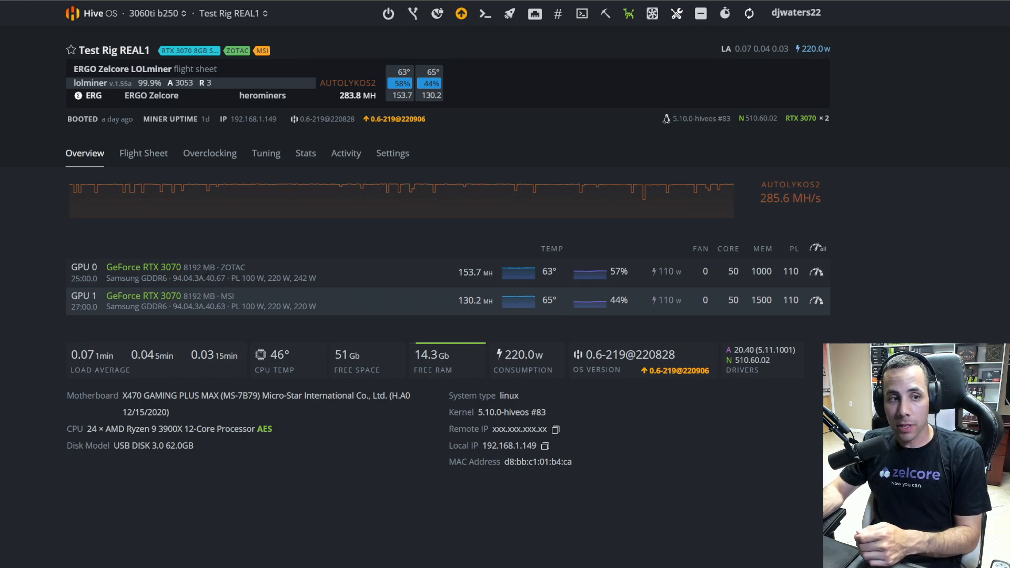
# Inspect the Test Rig REAL1 overview, then switch to the Alcala new worker with six RTX 3070s.
pyautogui.doubleClick(216, 278)
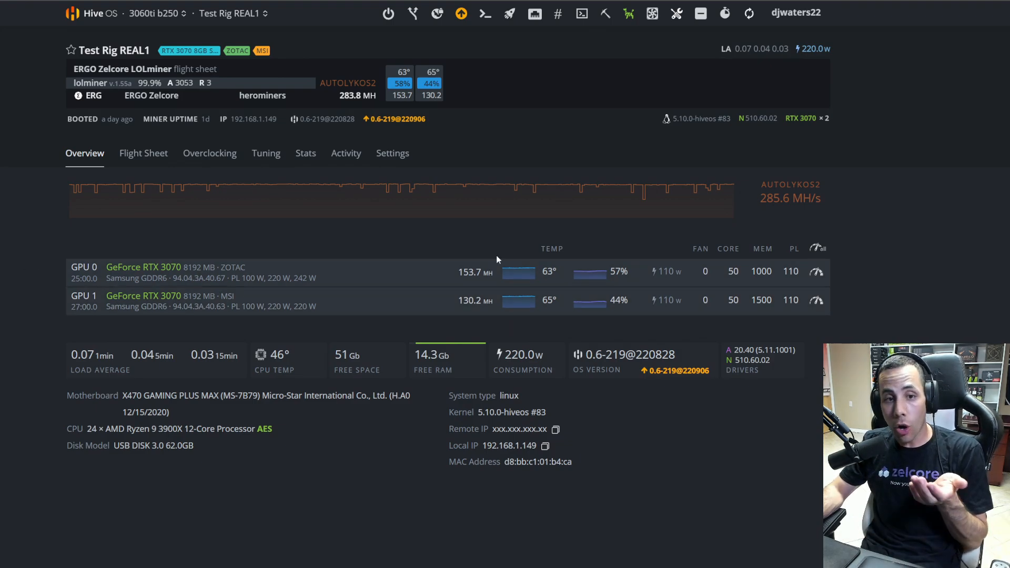
pyautogui.moveTo(759, 268)
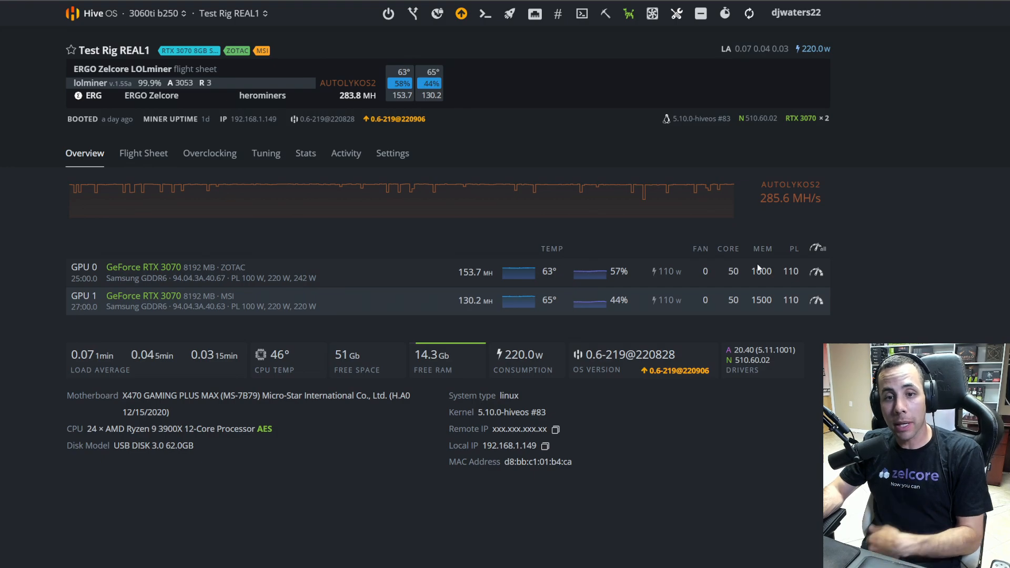
pyautogui.moveTo(586, 234)
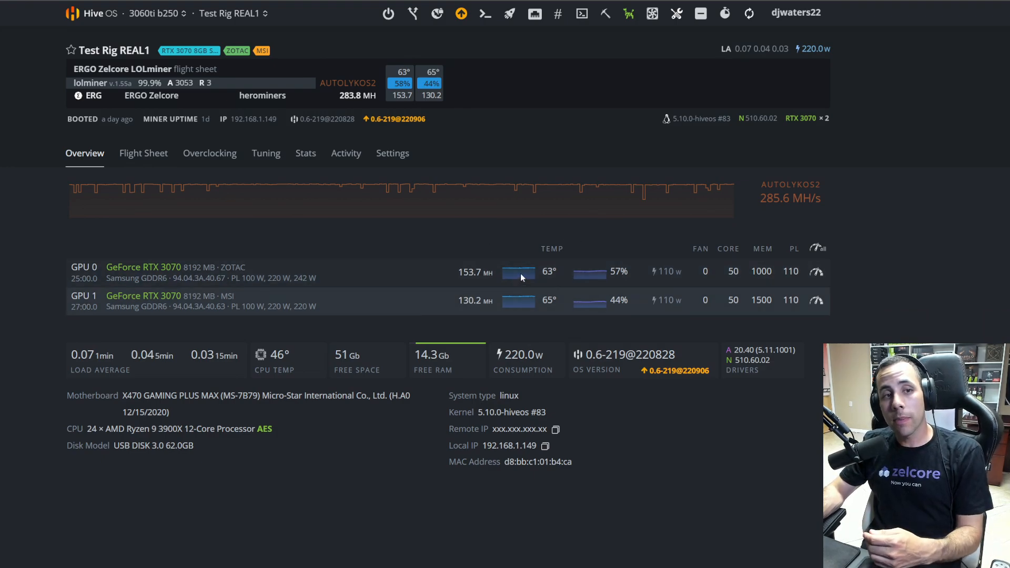
pyautogui.moveTo(483, 246)
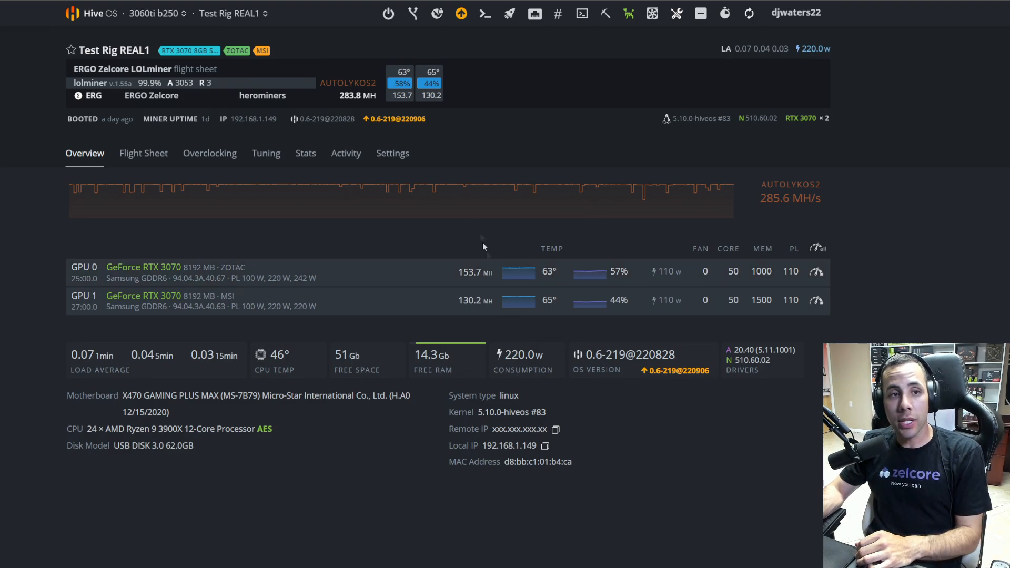
pyautogui.click(254, 12)
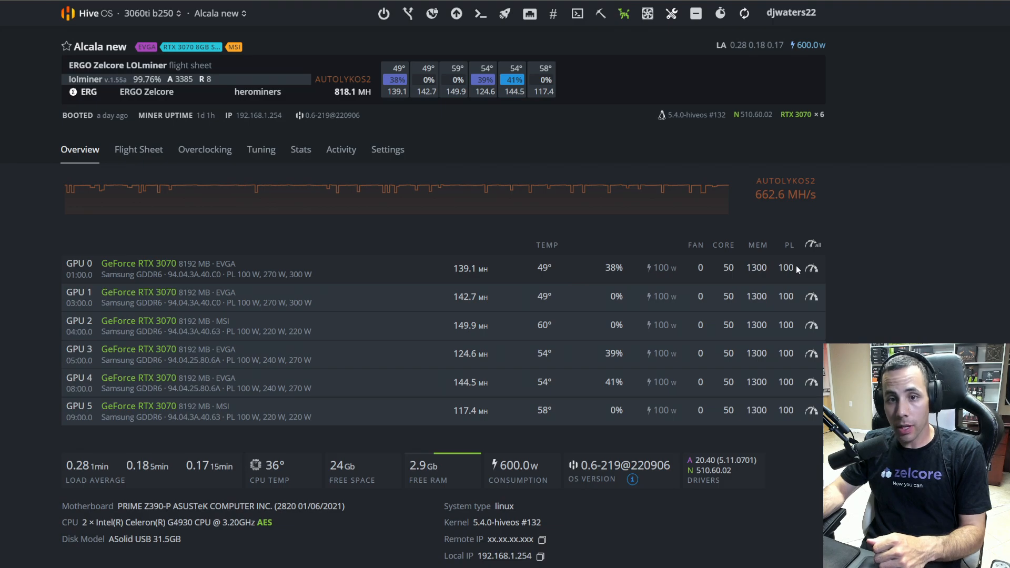
pyautogui.moveTo(934, 250)
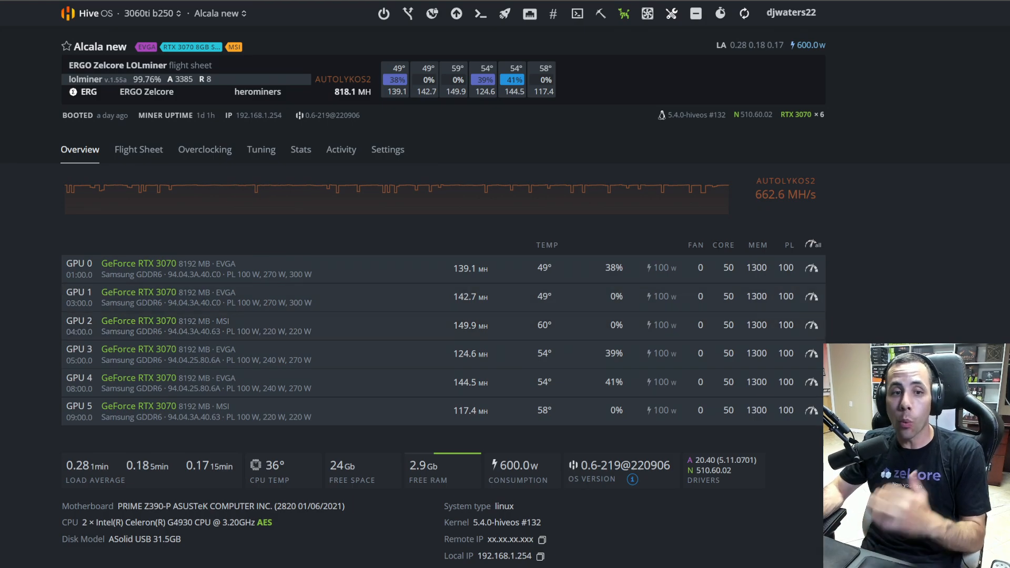
pyautogui.moveTo(887, 255)
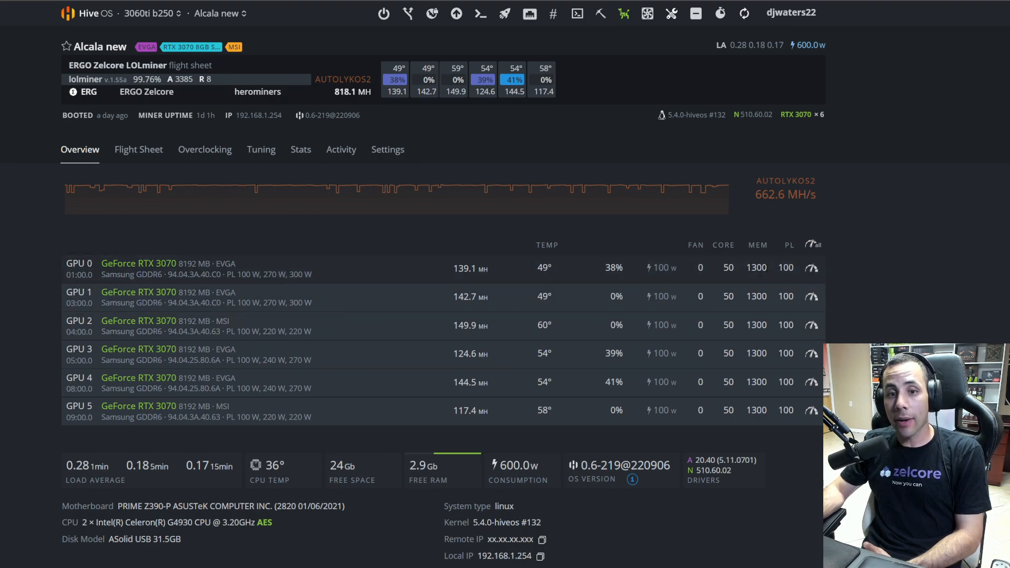
pyautogui.moveTo(526, 287)
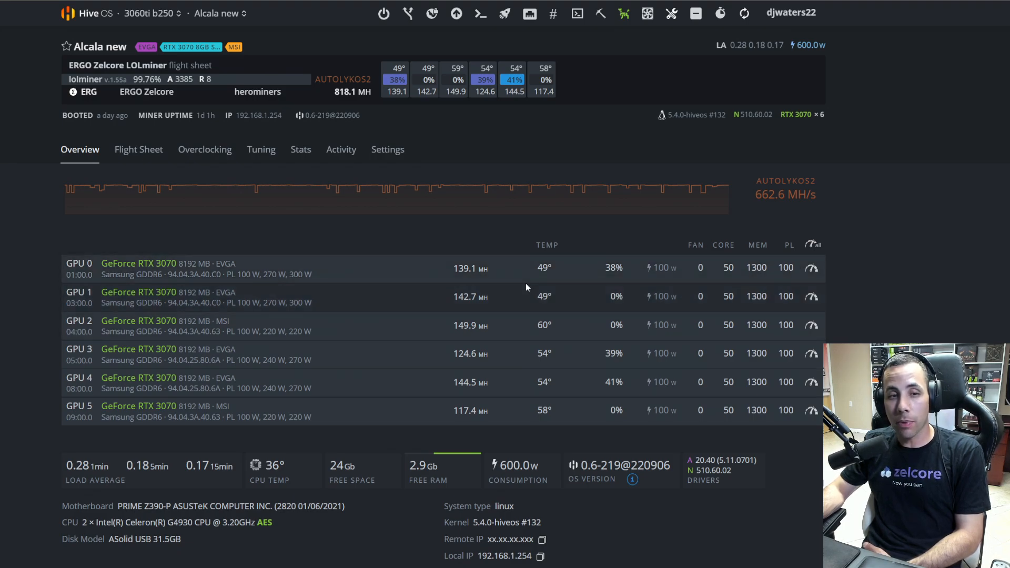
pyautogui.moveTo(495, 274)
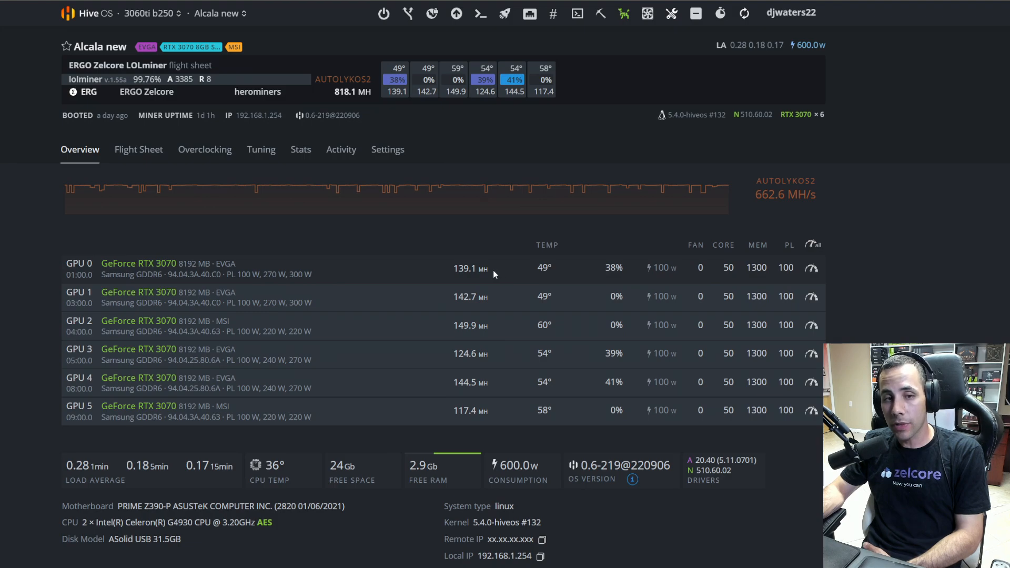
pyautogui.moveTo(802, 268)
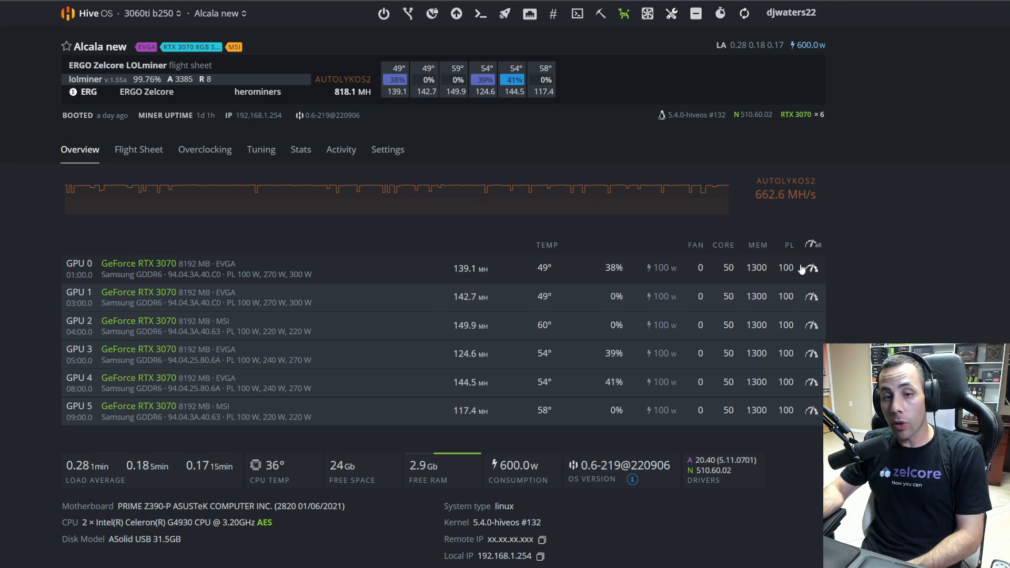
pyautogui.moveTo(473, 433)
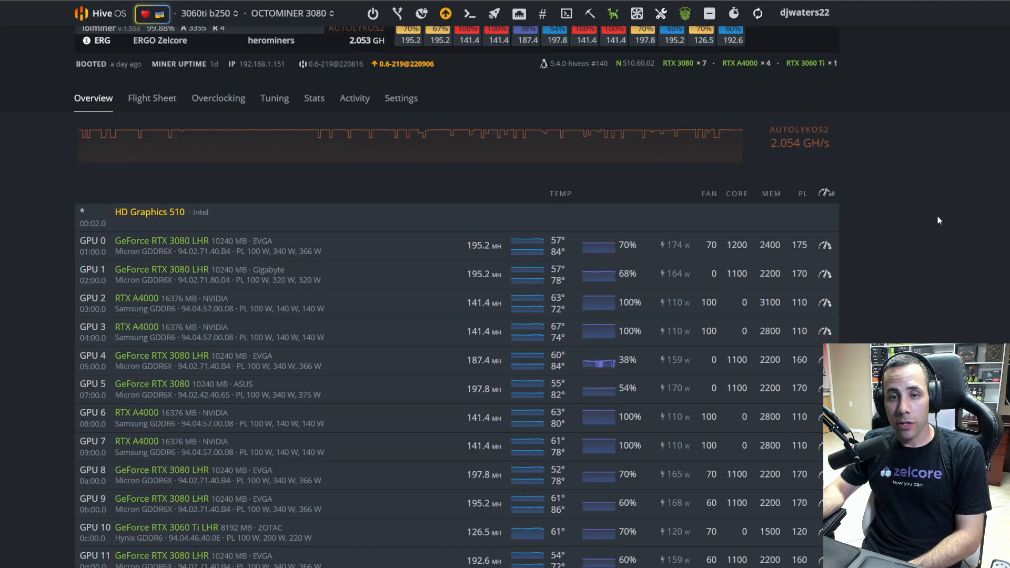
pyautogui.moveTo(727, 146)
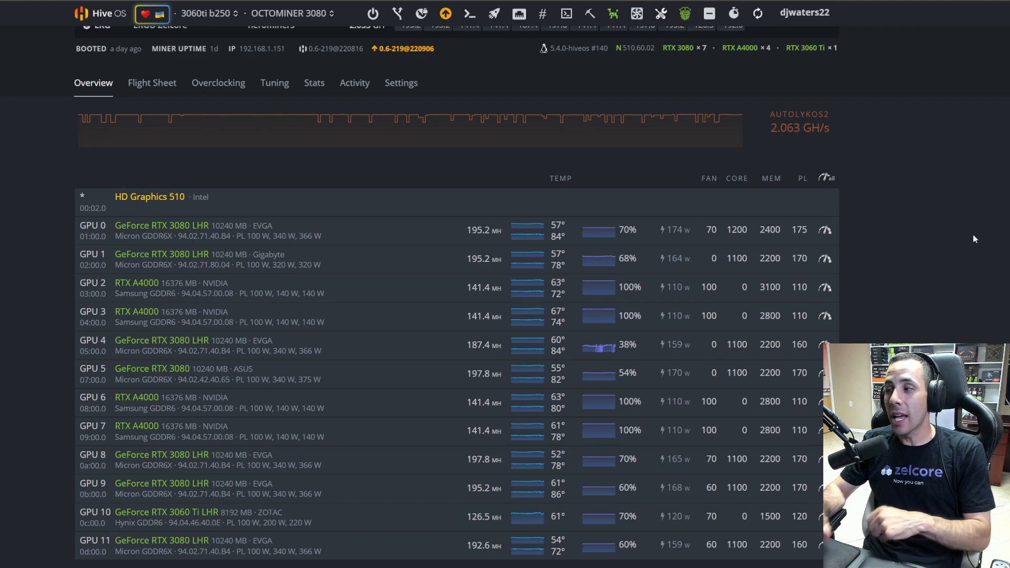
pyautogui.moveTo(929, 247)
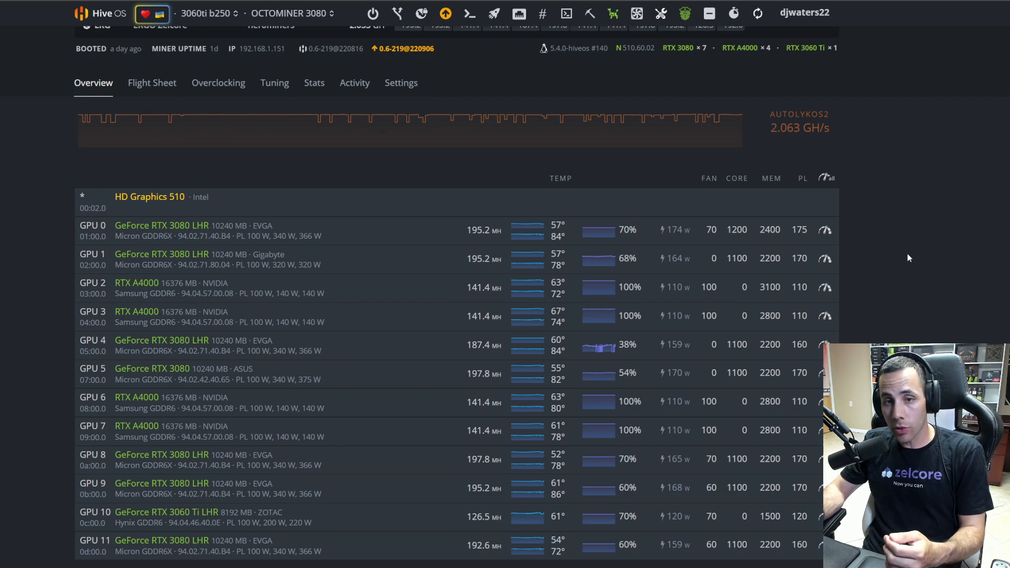
pyautogui.moveTo(912, 254)
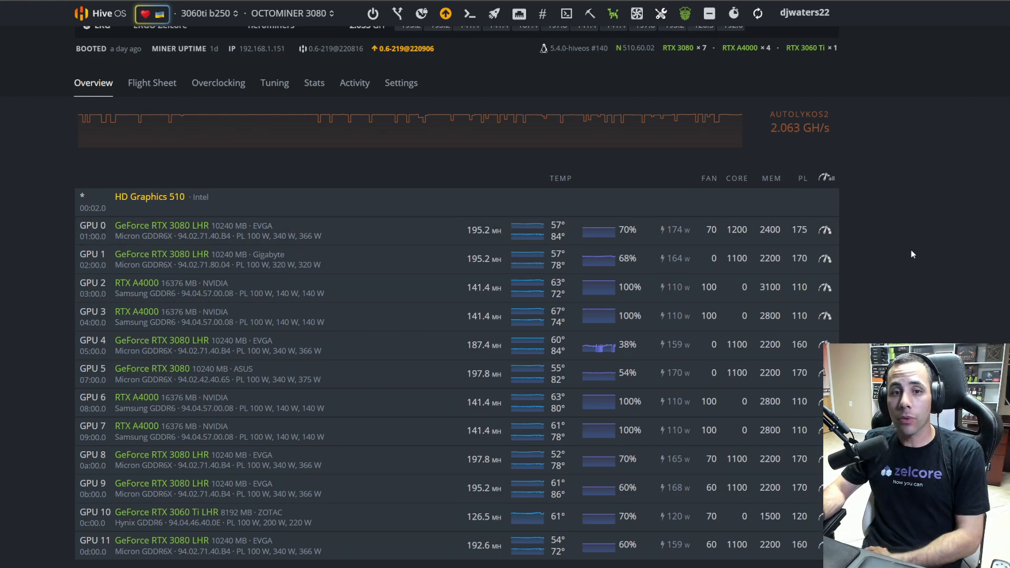
pyautogui.moveTo(889, 250)
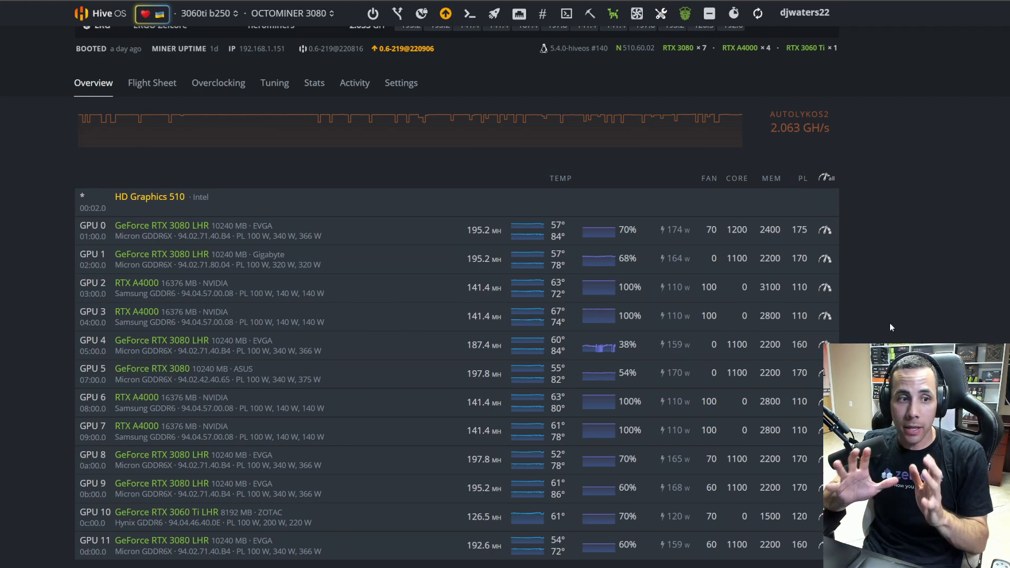
pyautogui.moveTo(907, 303)
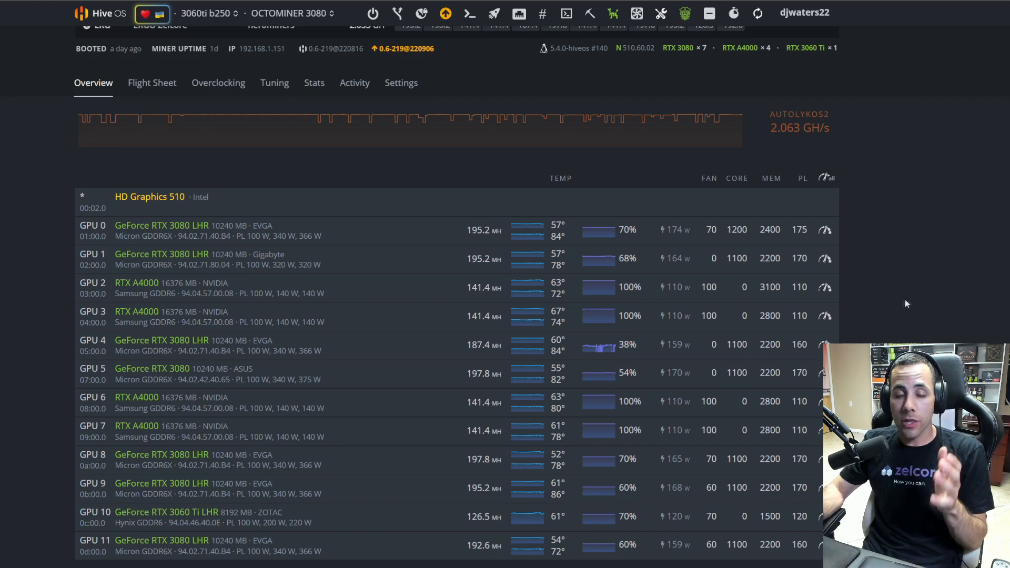
pyautogui.moveTo(851, 248)
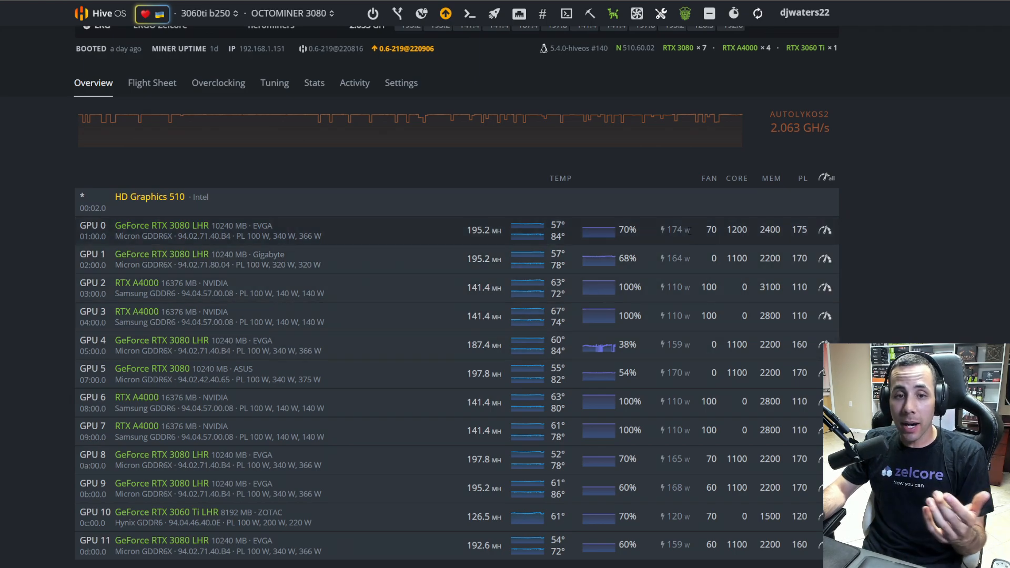
pyautogui.moveTo(696, 257)
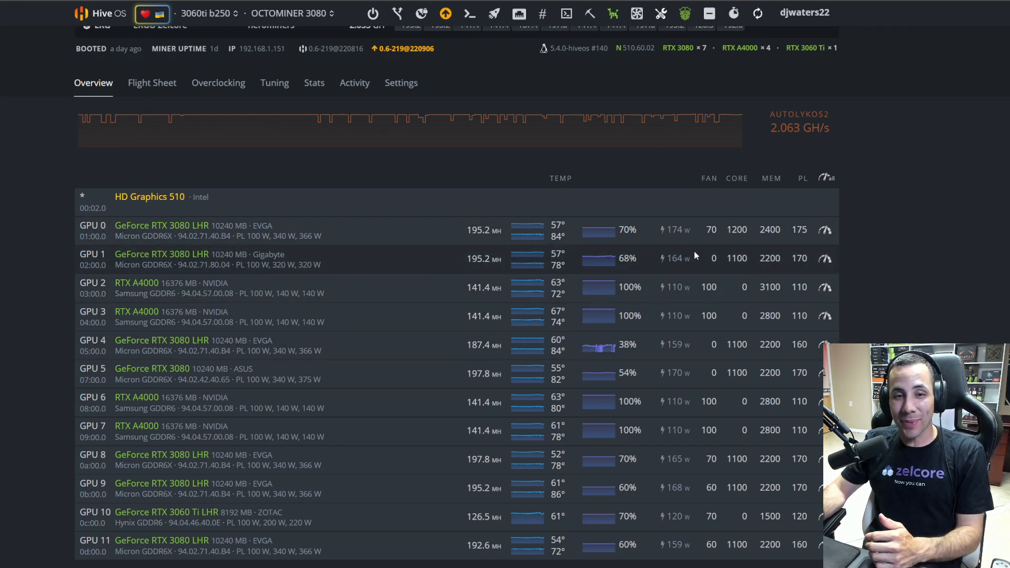
pyautogui.moveTo(695, 264)
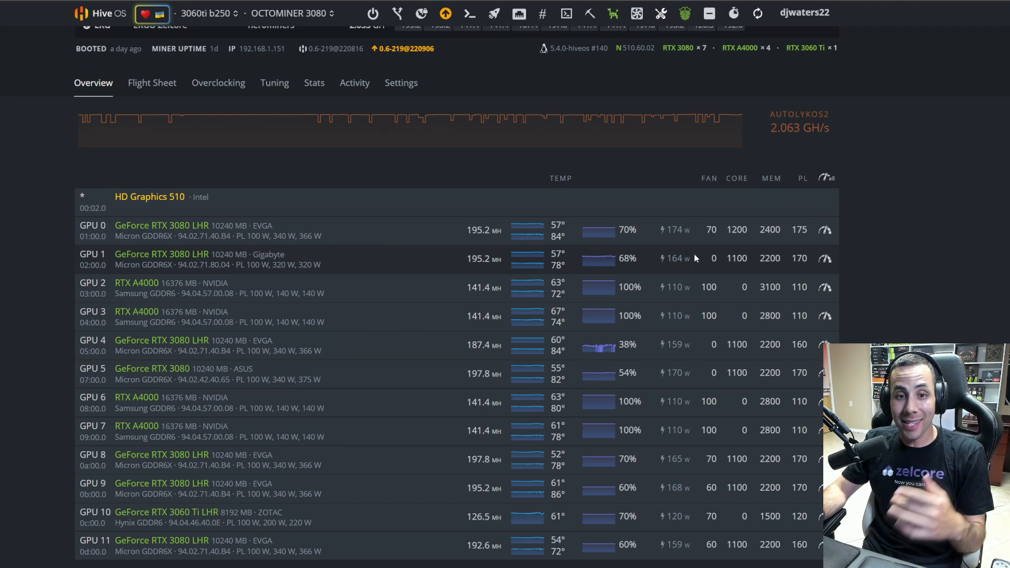
pyautogui.moveTo(634, 376)
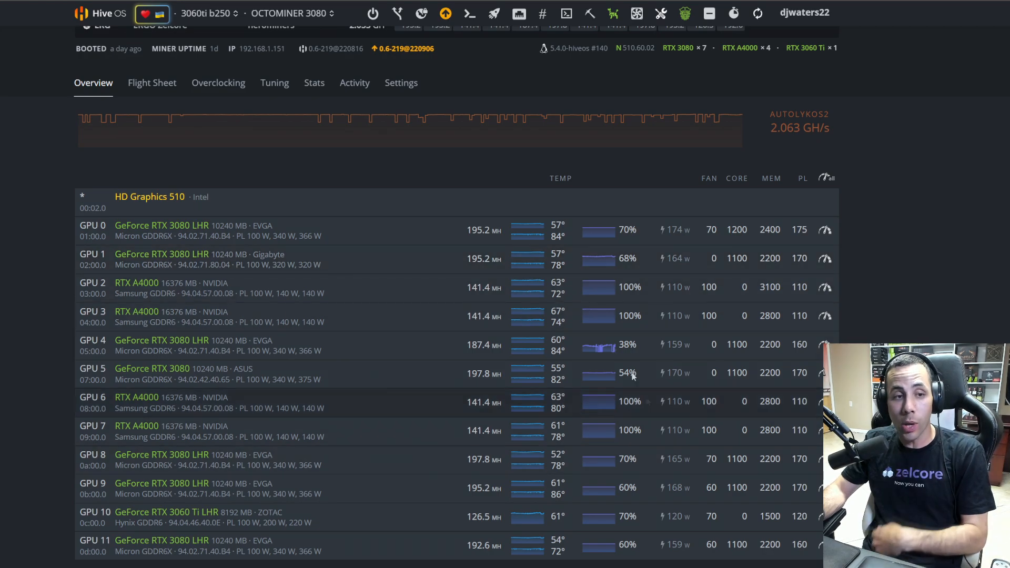
pyautogui.moveTo(504, 239)
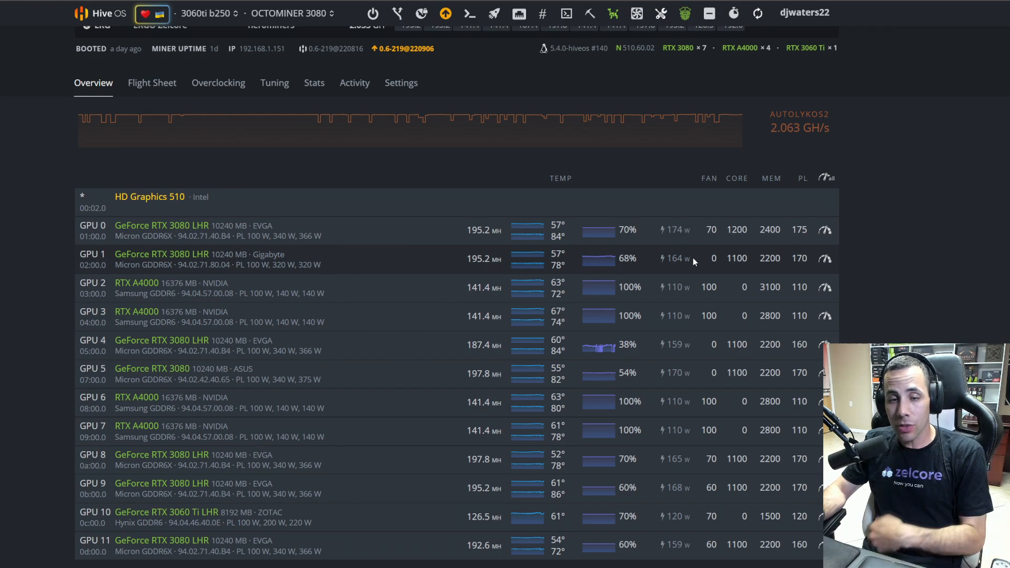
pyautogui.moveTo(725, 231)
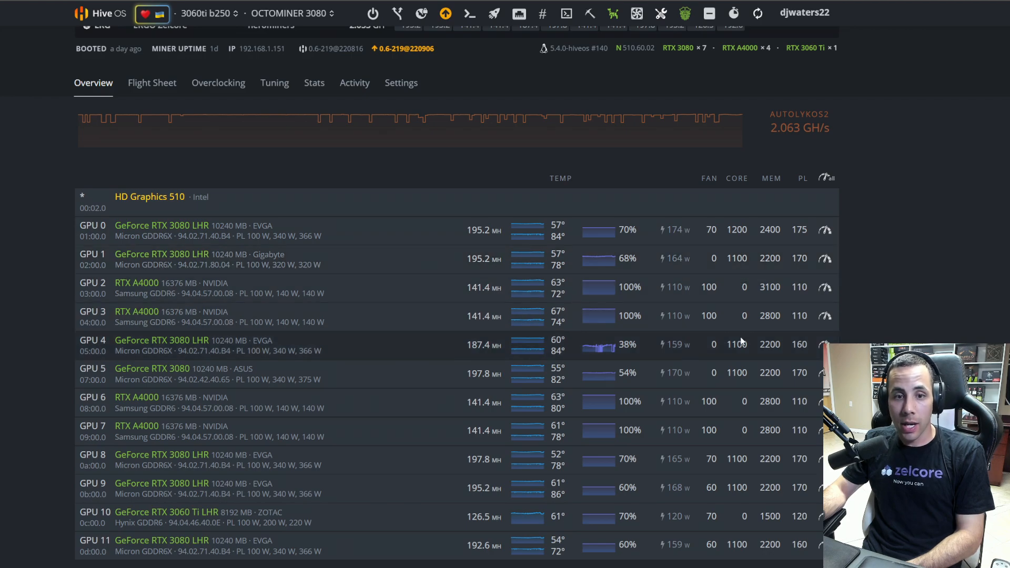
pyautogui.moveTo(789, 348)
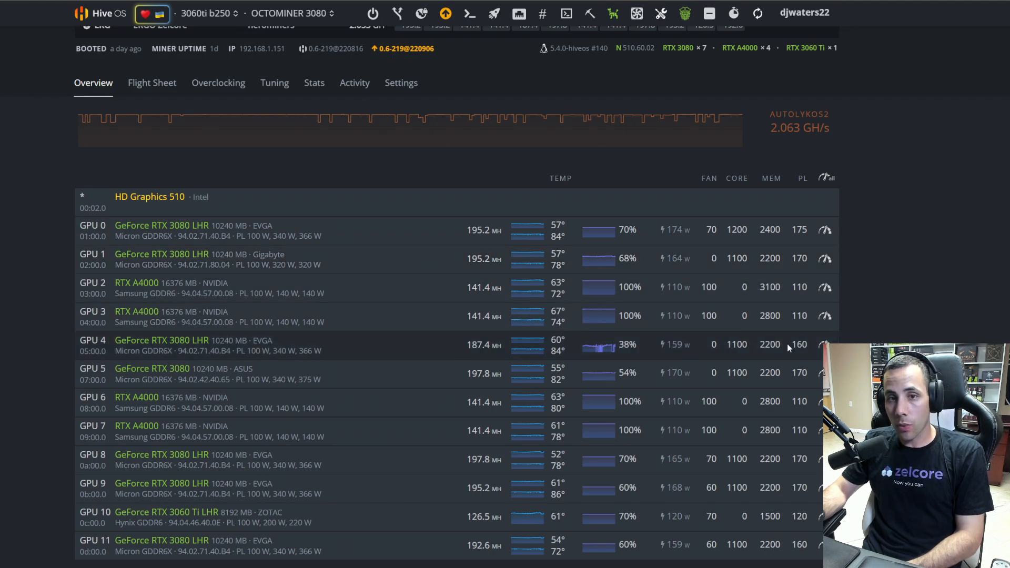
pyautogui.moveTo(748, 243)
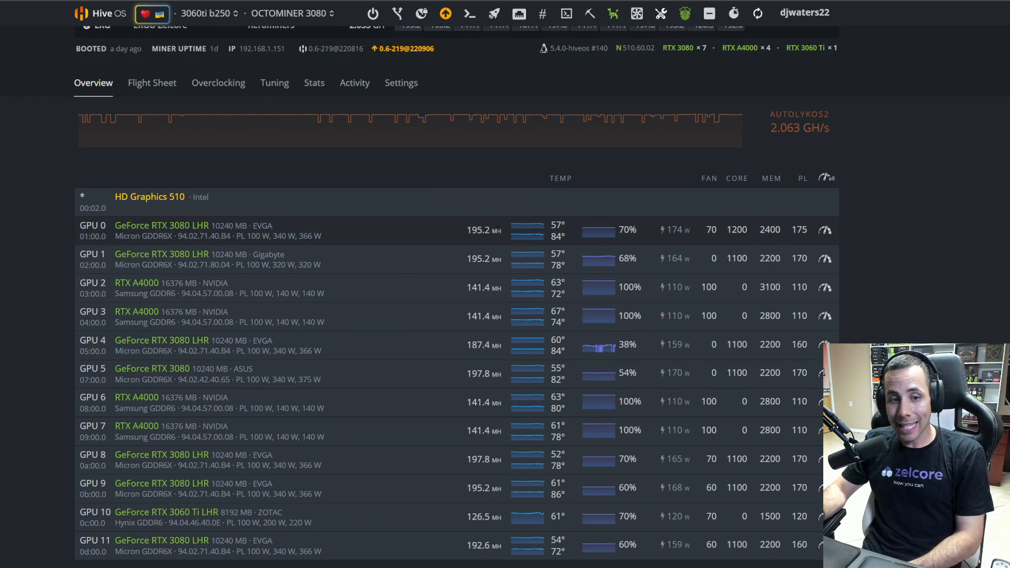
pyautogui.moveTo(504, 228)
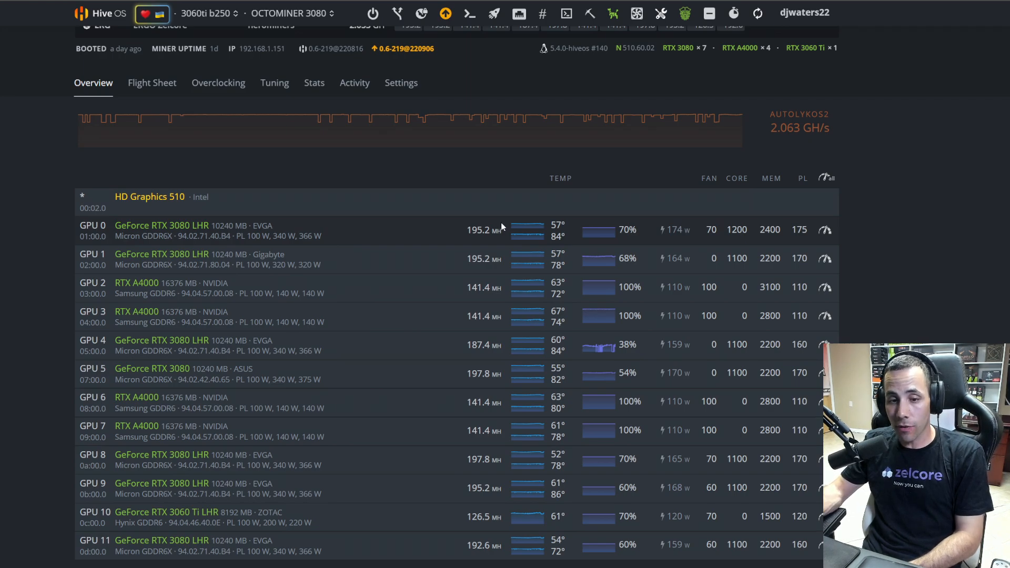
pyautogui.moveTo(492, 242)
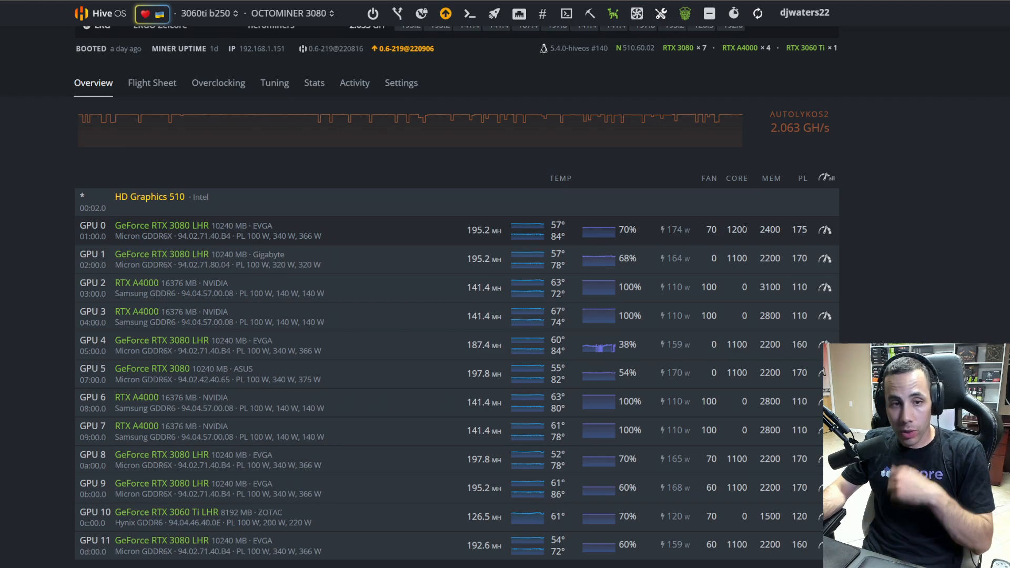
pyautogui.moveTo(750, 234)
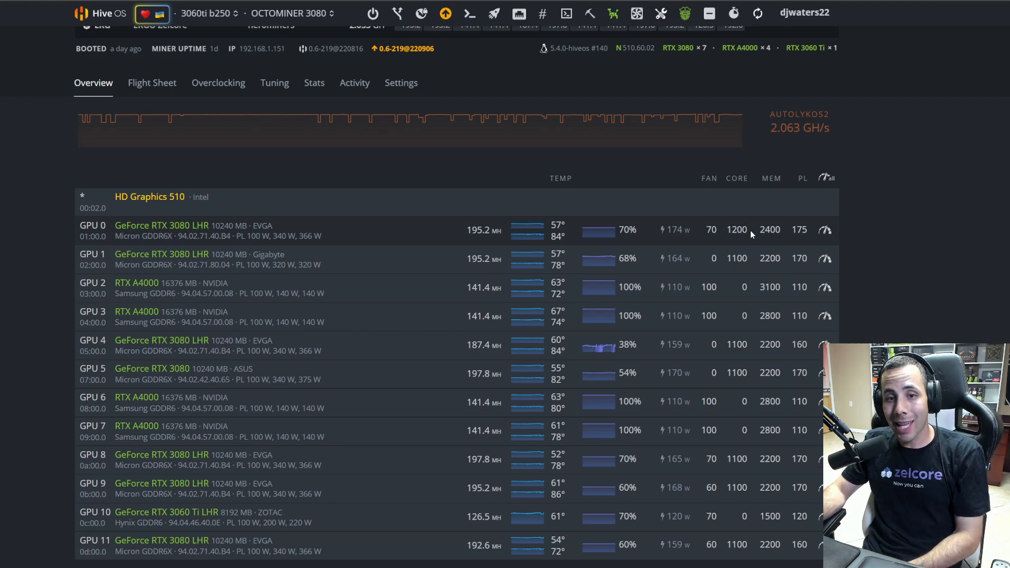
pyautogui.moveTo(817, 259)
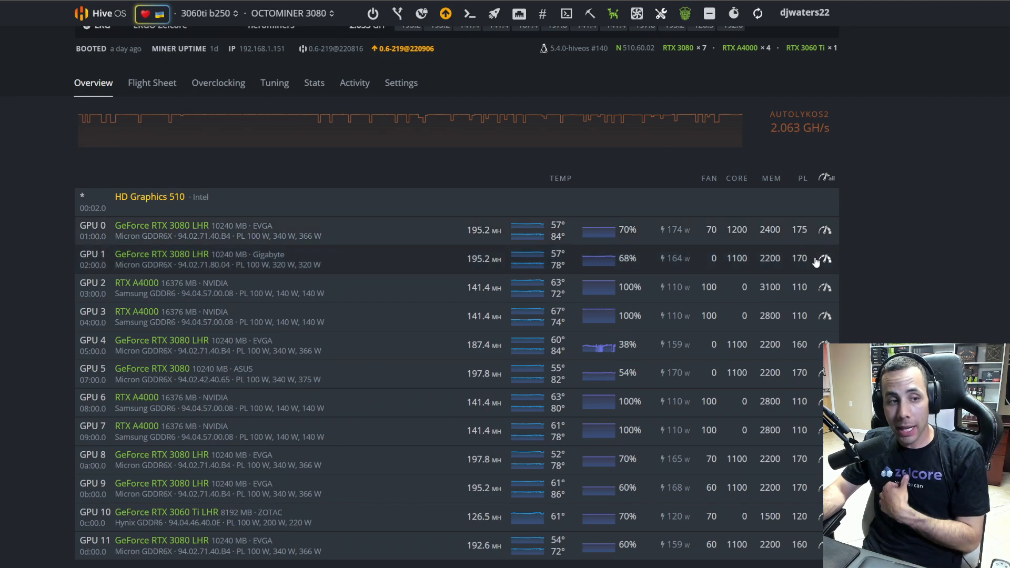
pyautogui.moveTo(876, 246)
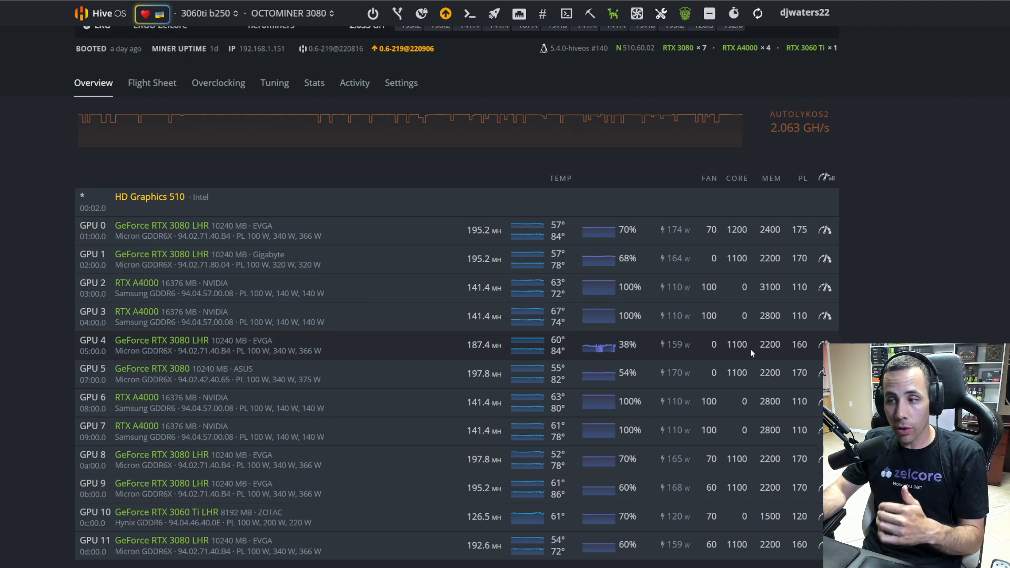
pyautogui.moveTo(923, 207)
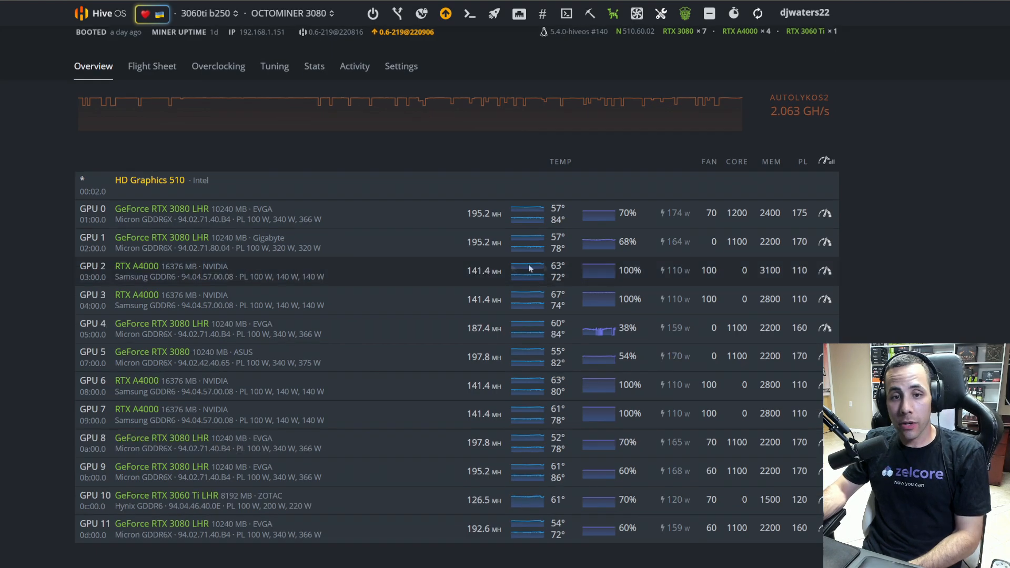
pyautogui.moveTo(727, 271)
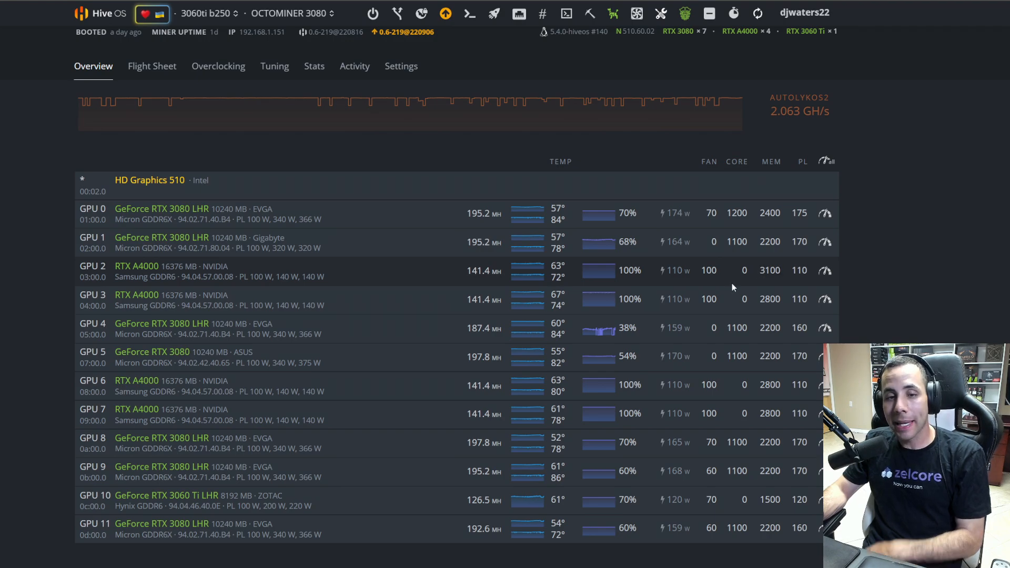
pyautogui.moveTo(504, 274)
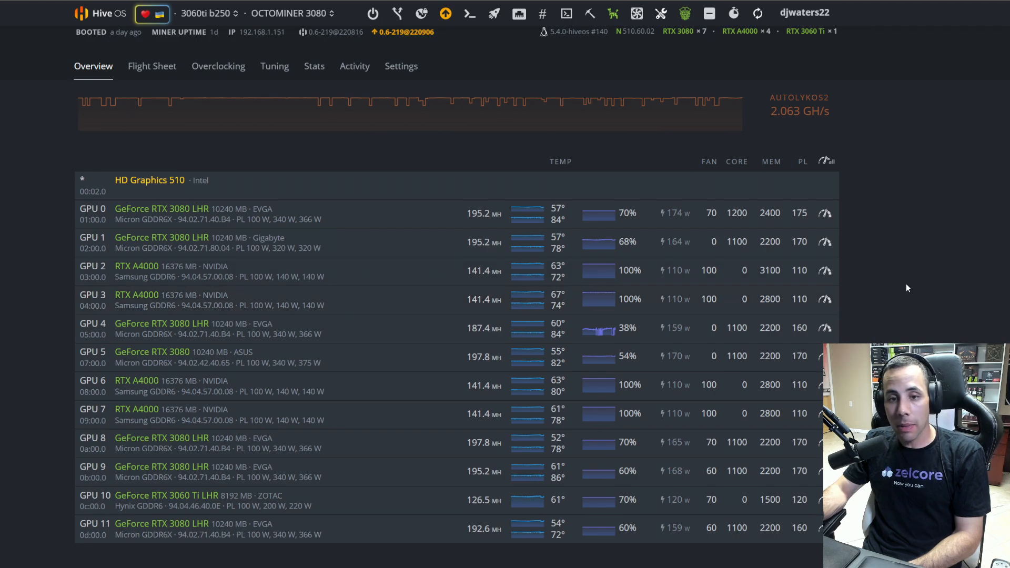
pyautogui.moveTo(749, 282)
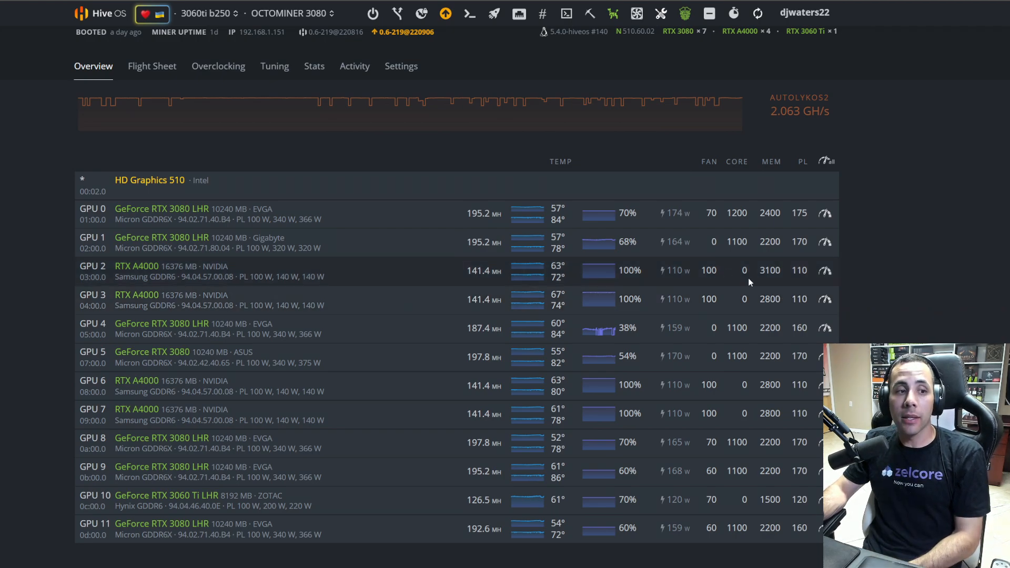
pyautogui.moveTo(750, 282)
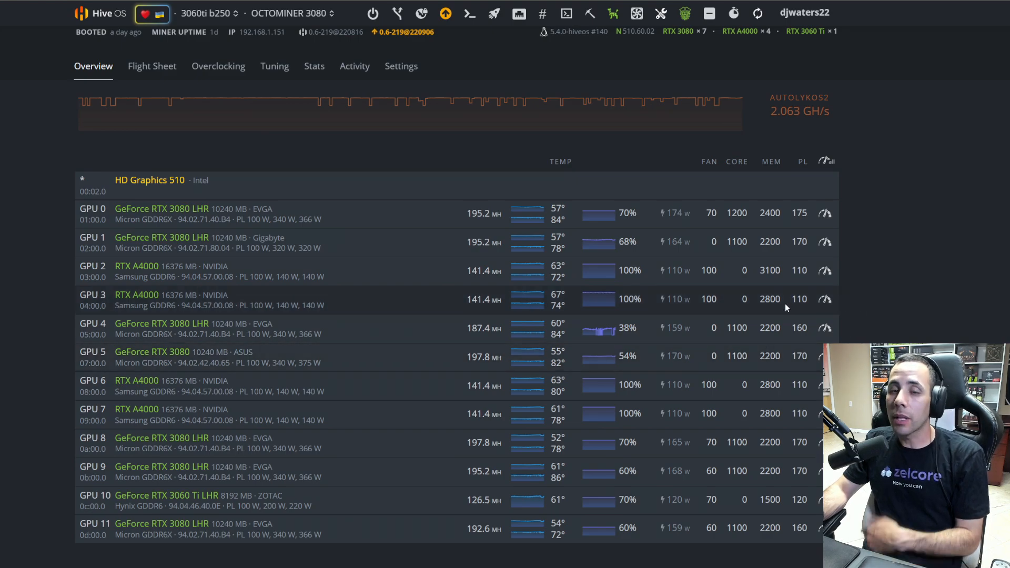
pyautogui.click(290, 12)
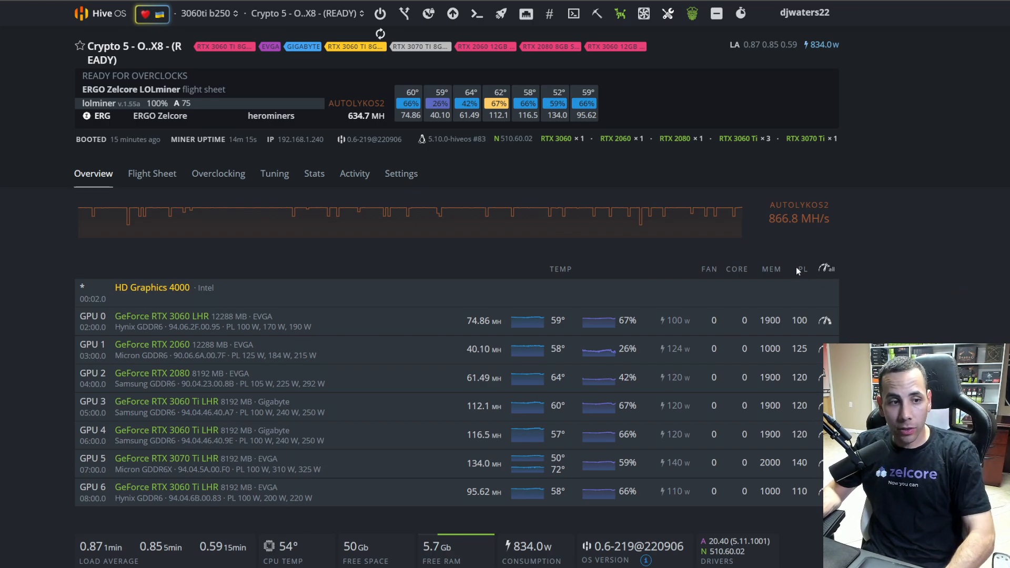
pyautogui.moveTo(757, 262)
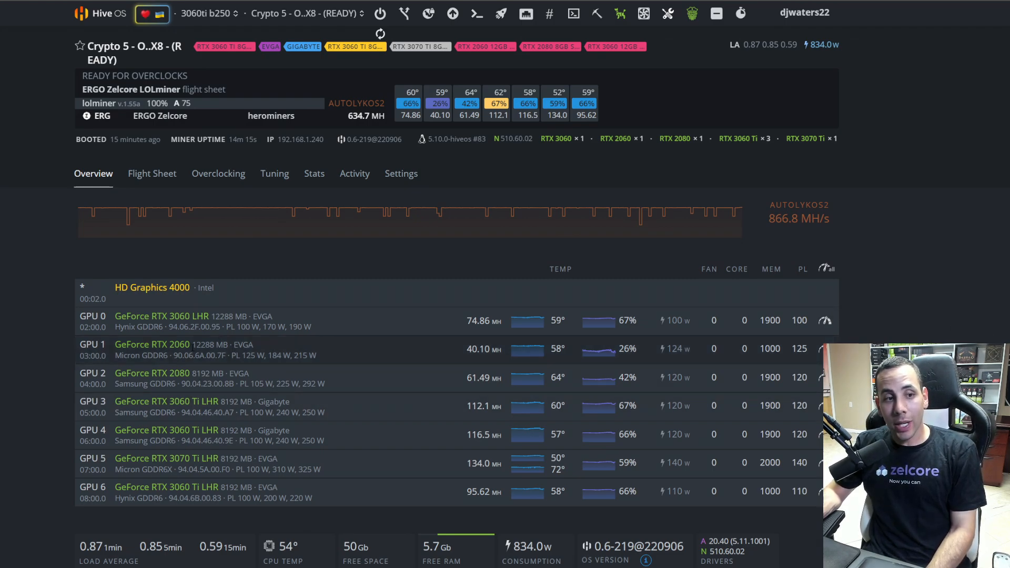
pyautogui.moveTo(660, 340)
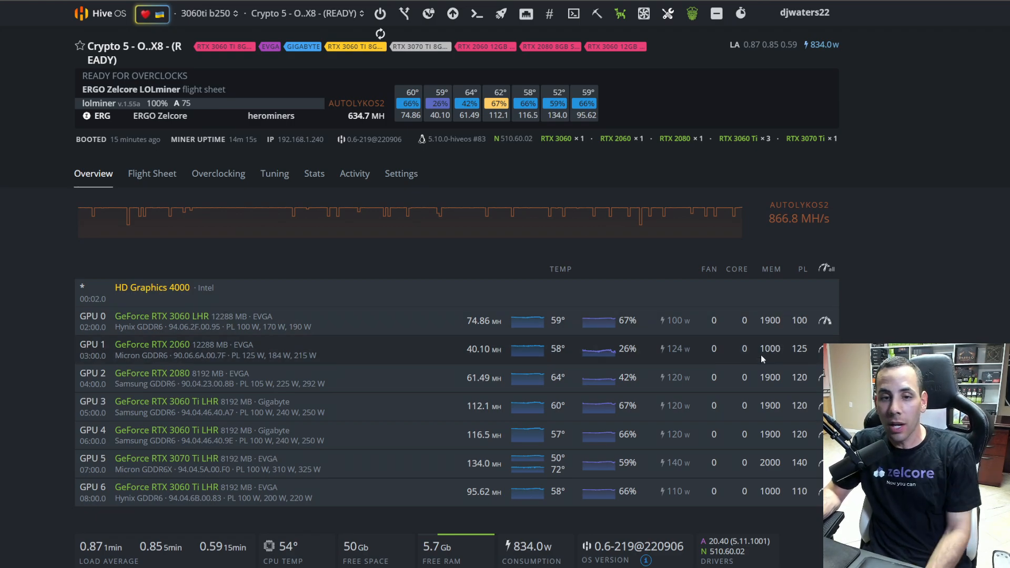
pyautogui.moveTo(783, 379)
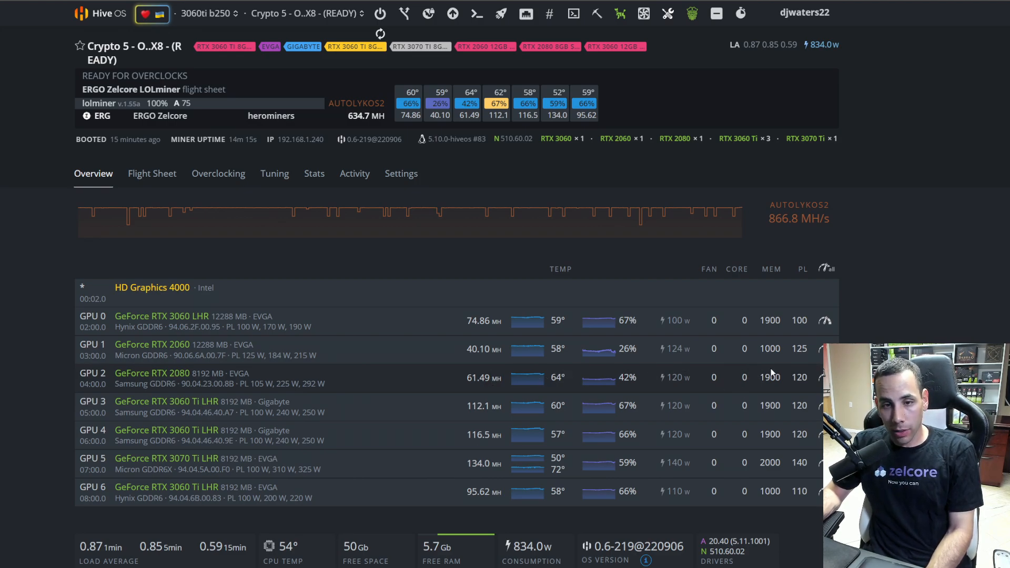
pyautogui.moveTo(790, 387)
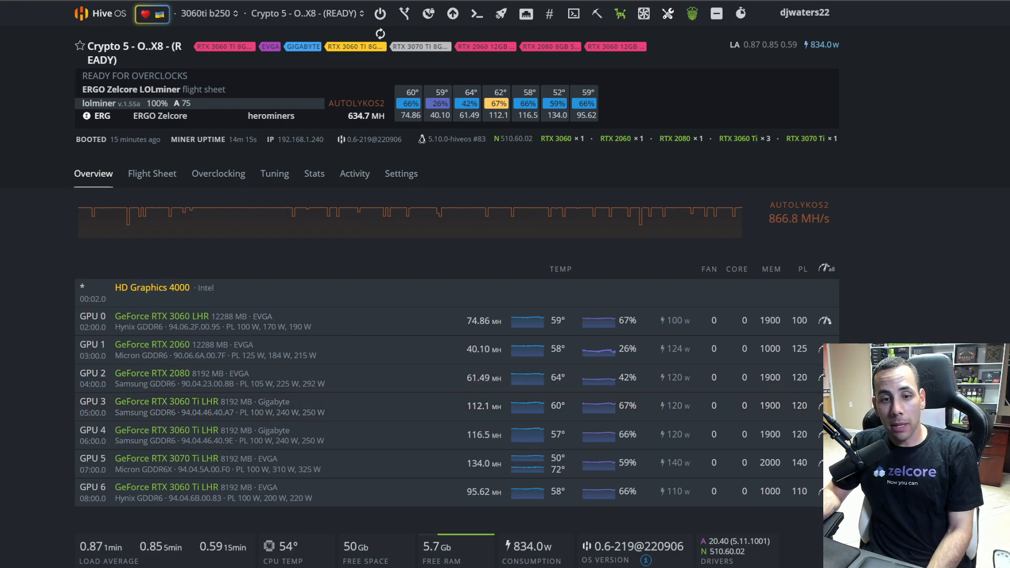
pyautogui.moveTo(722, 385)
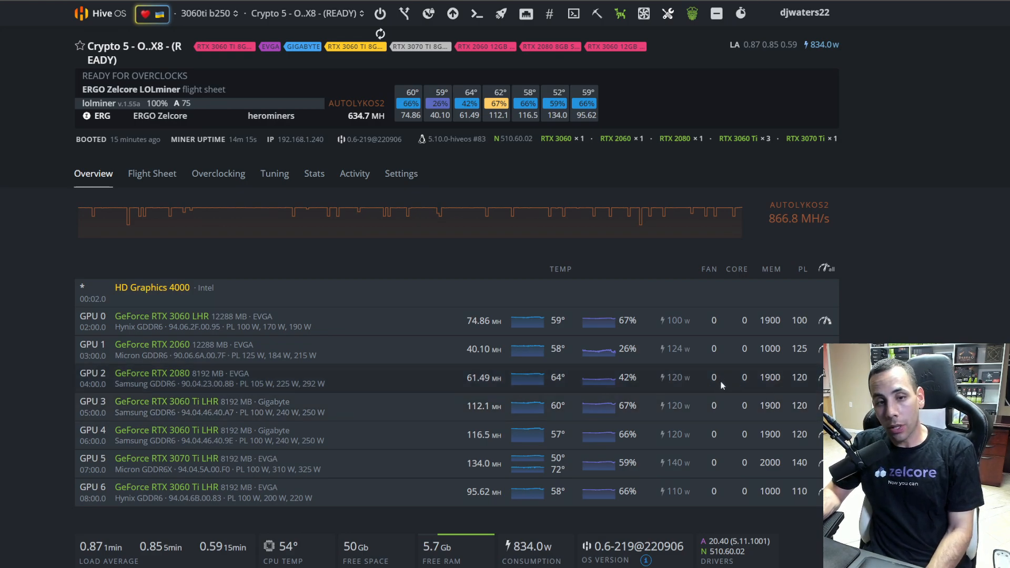
pyautogui.moveTo(515, 391)
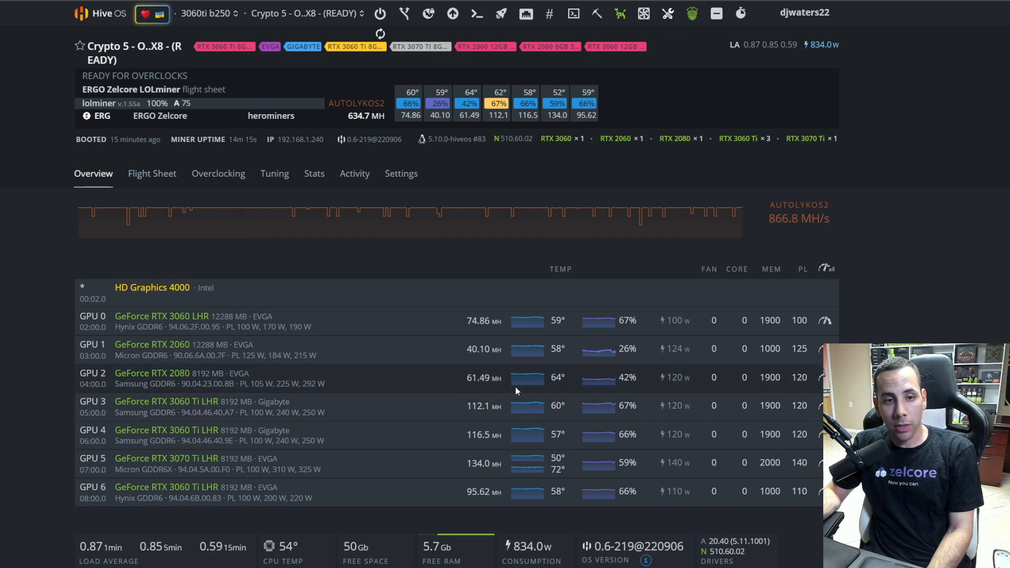
pyautogui.moveTo(512, 425)
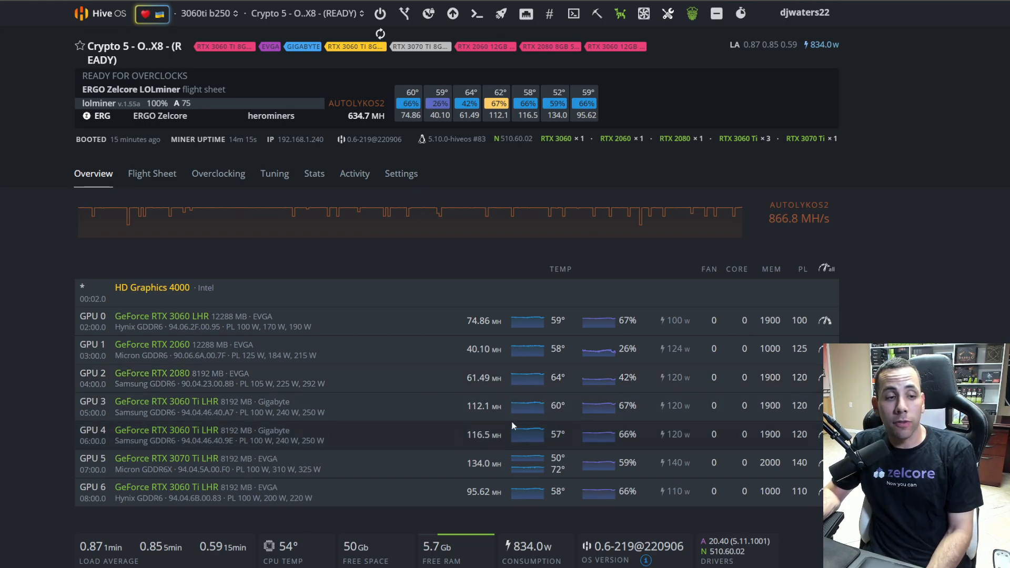